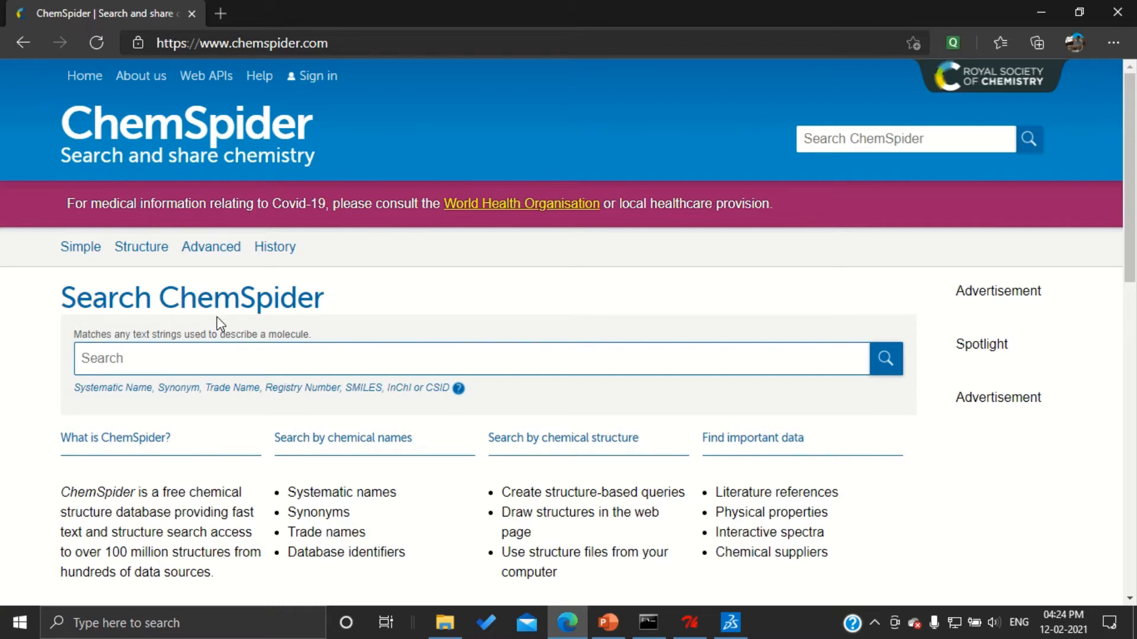
pyautogui.moveTo(210, 352)
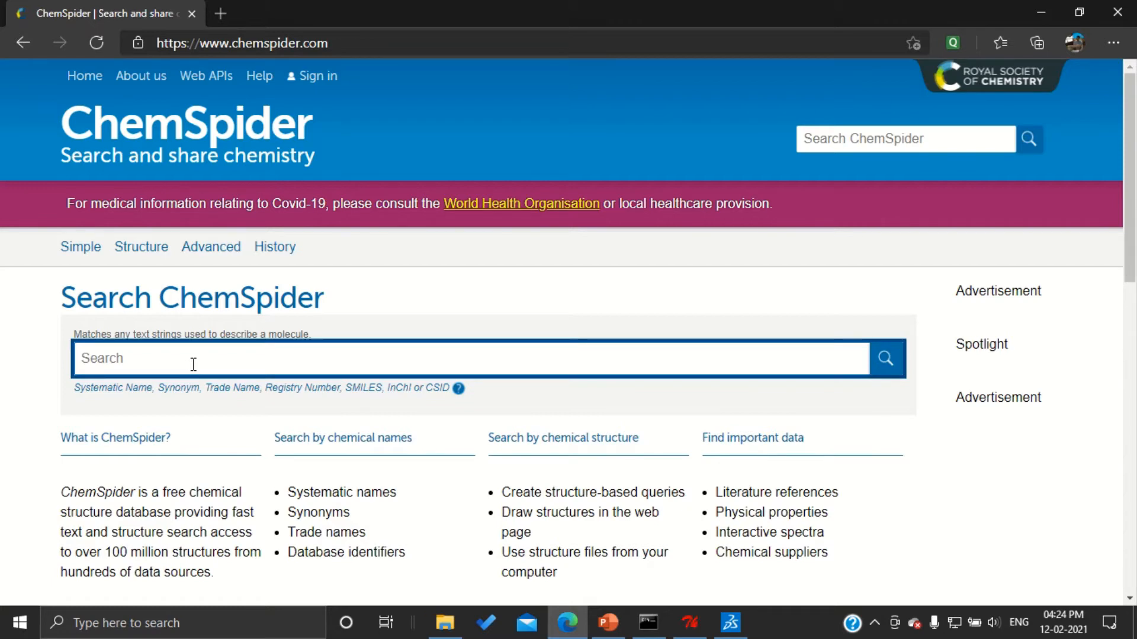
# Search ChemSpider for 'vincristin' to bring up the vincristine (C46H56N4O10) record.
pyautogui.write('vincristi')
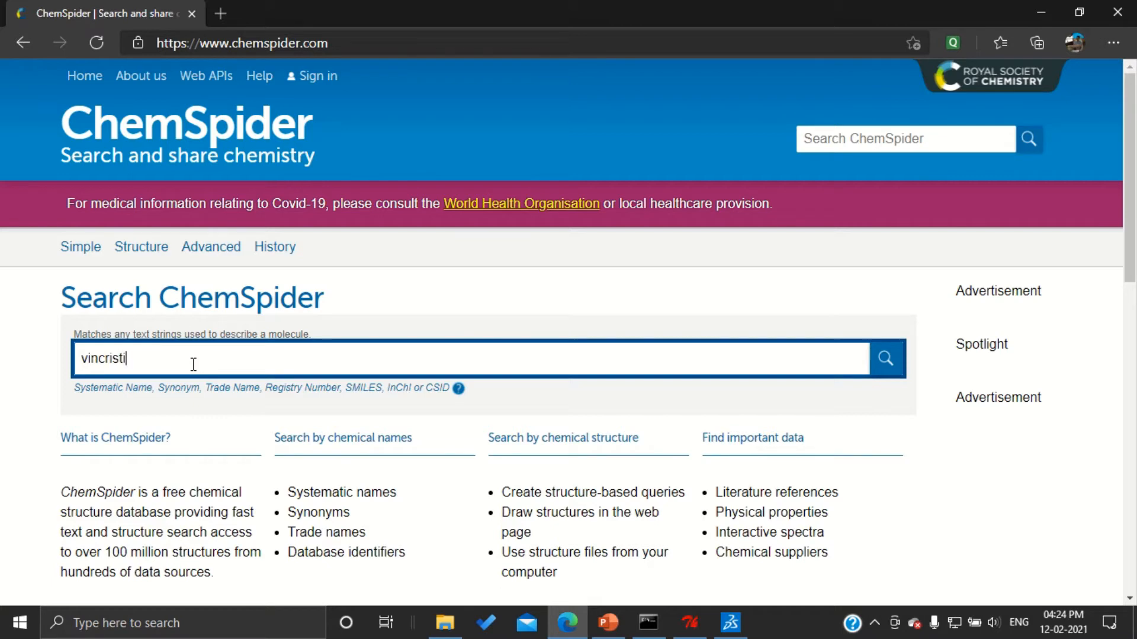
pyautogui.write('n')
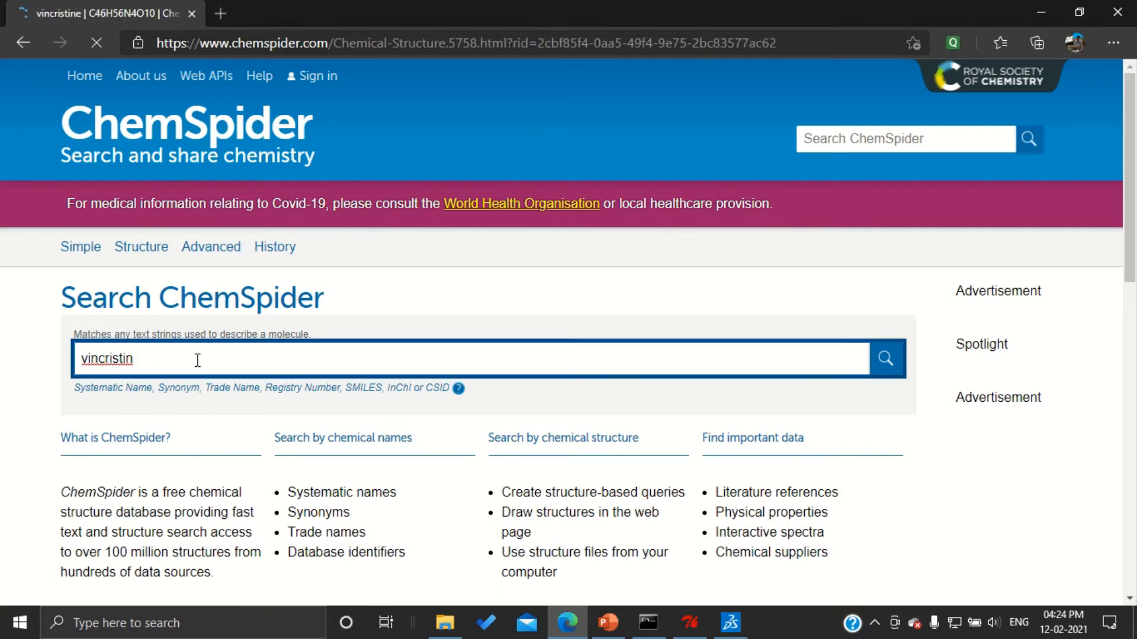
# Show vincristine as a 3D model and download its structure file to the desktop.
pyautogui.click(884, 358)
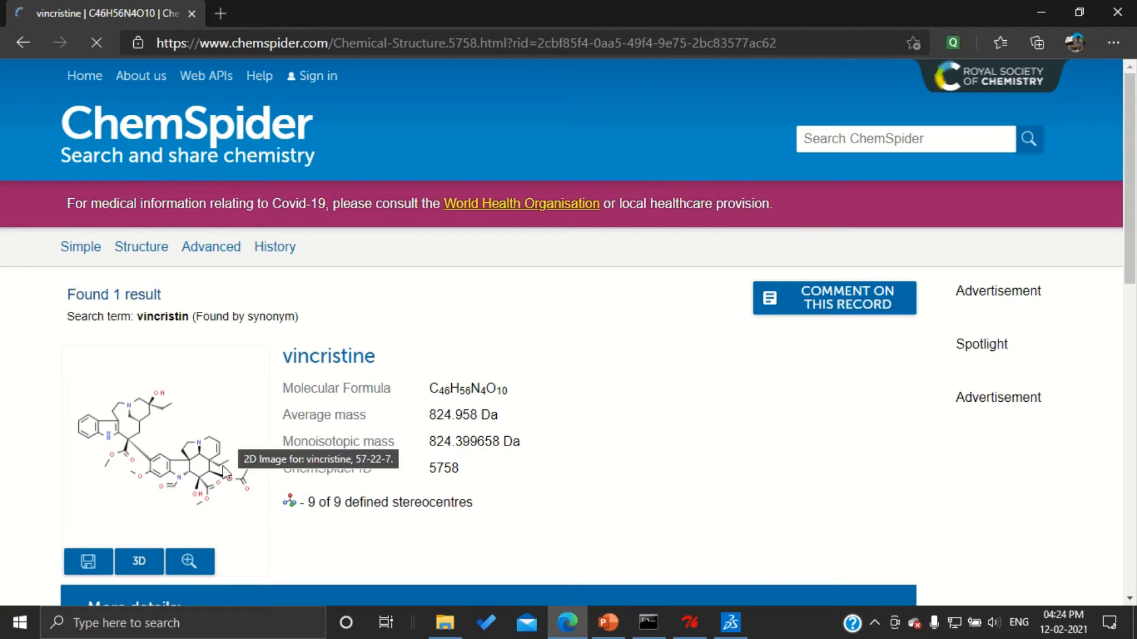
pyautogui.scroll(-3)
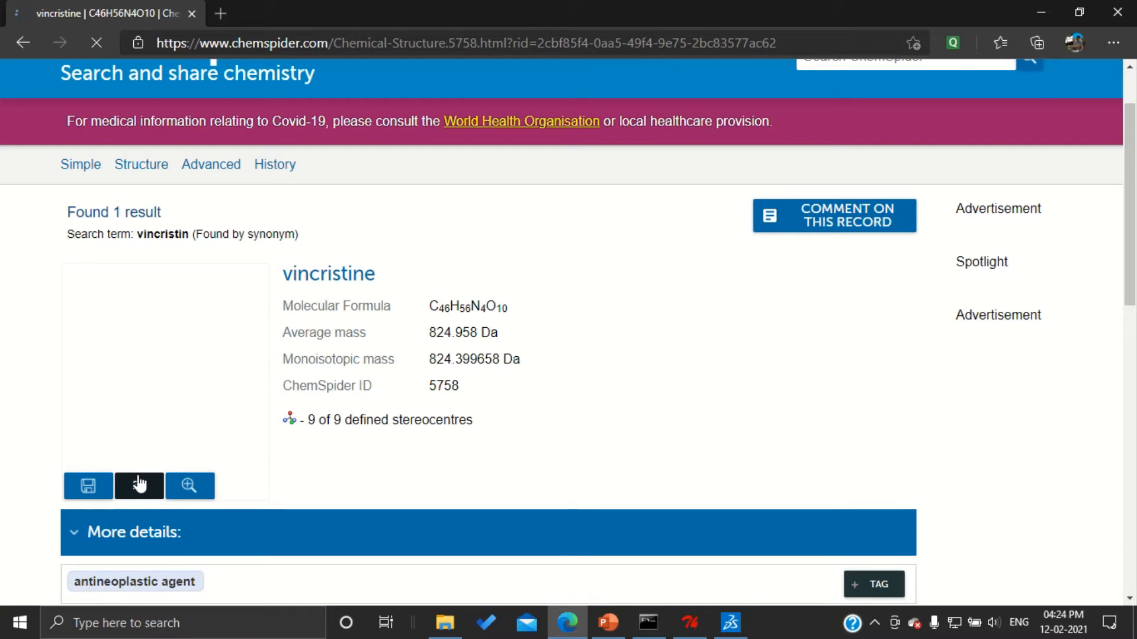
pyautogui.click(138, 486)
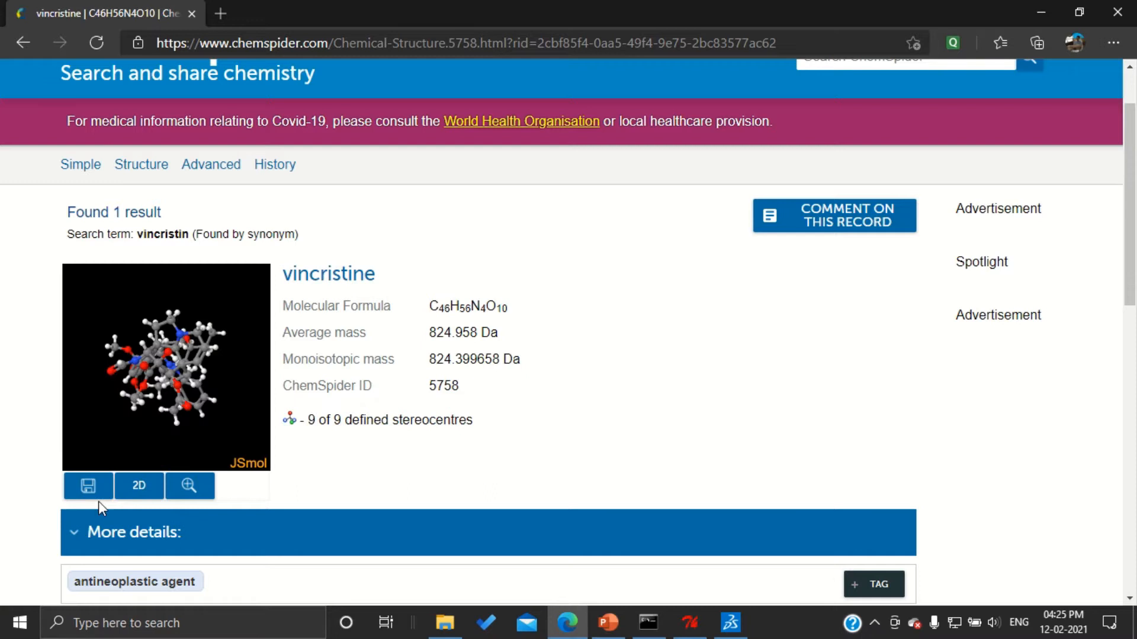
pyautogui.click(87, 485)
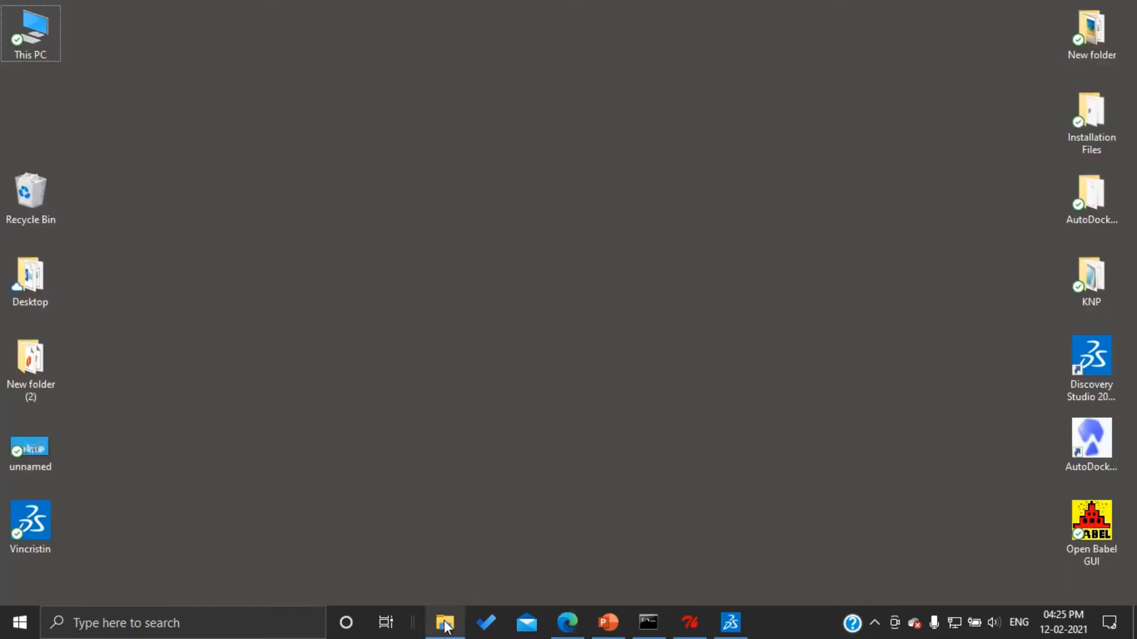
# Check the 5758 molfile in AutoDock_Demo, then switch to Discovery Studio Visualizer.
pyautogui.click(444, 623)
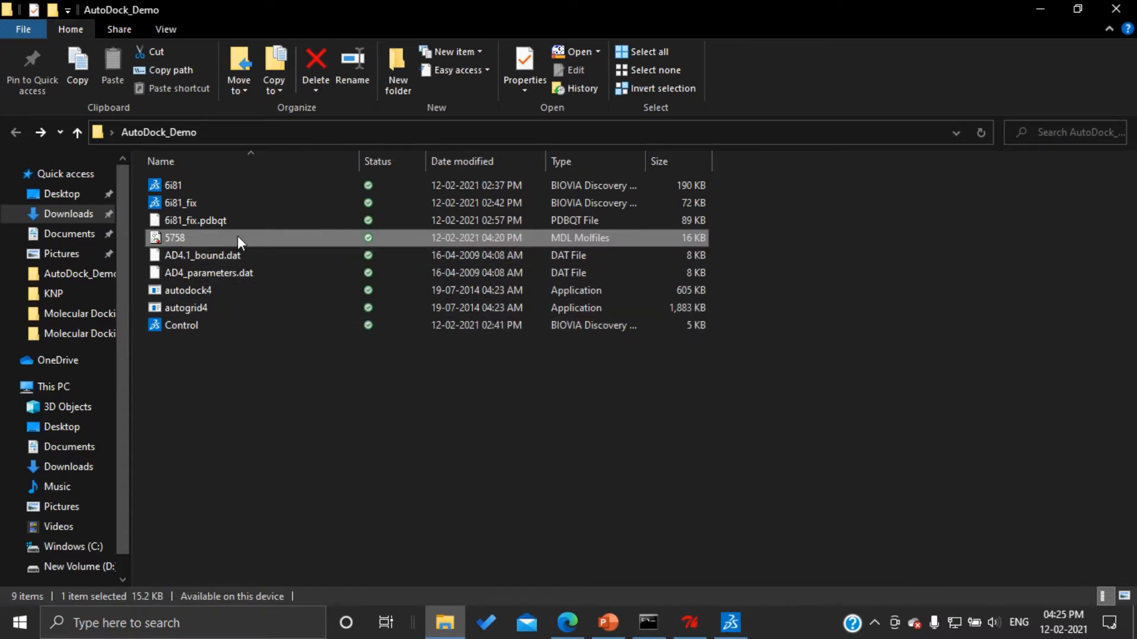
pyautogui.moveTo(568, 272)
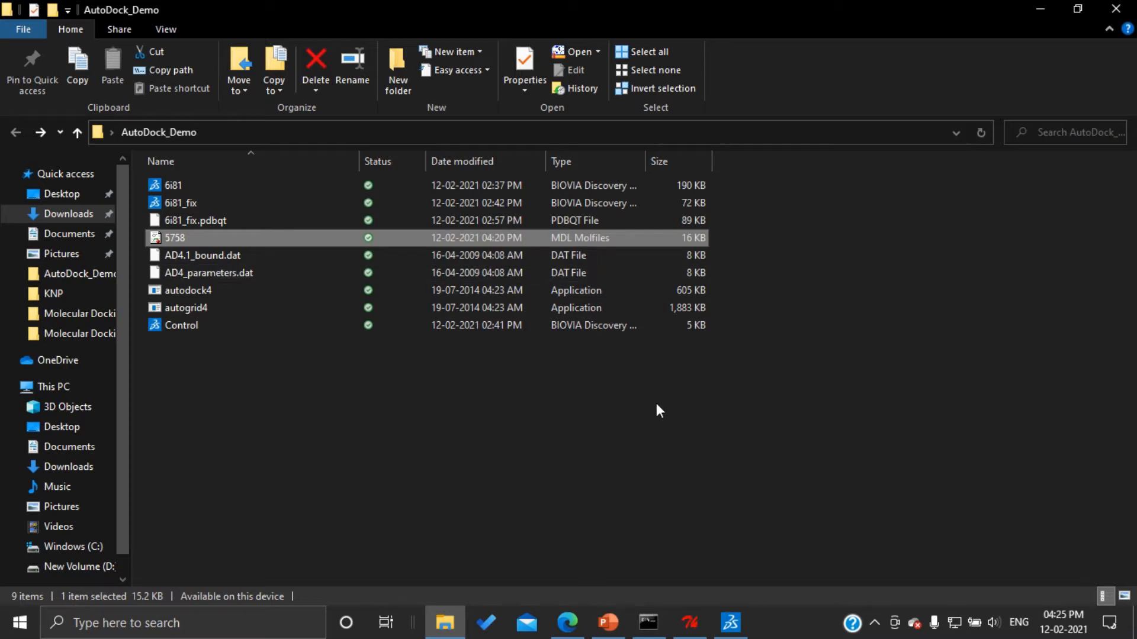
pyautogui.moveTo(661, 480)
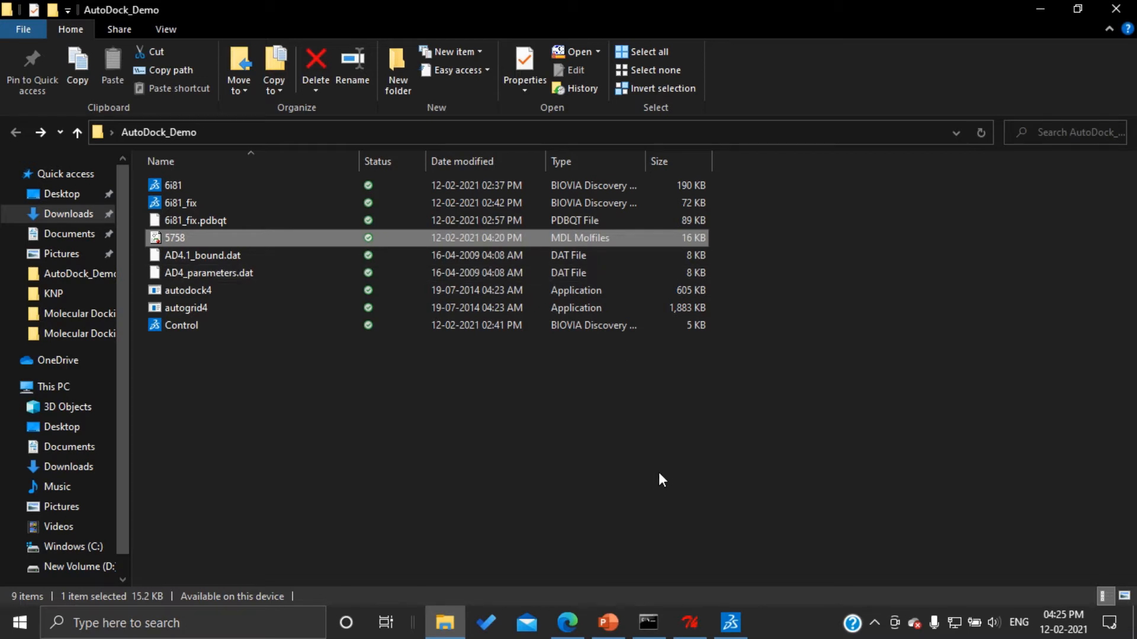
pyautogui.click(731, 623)
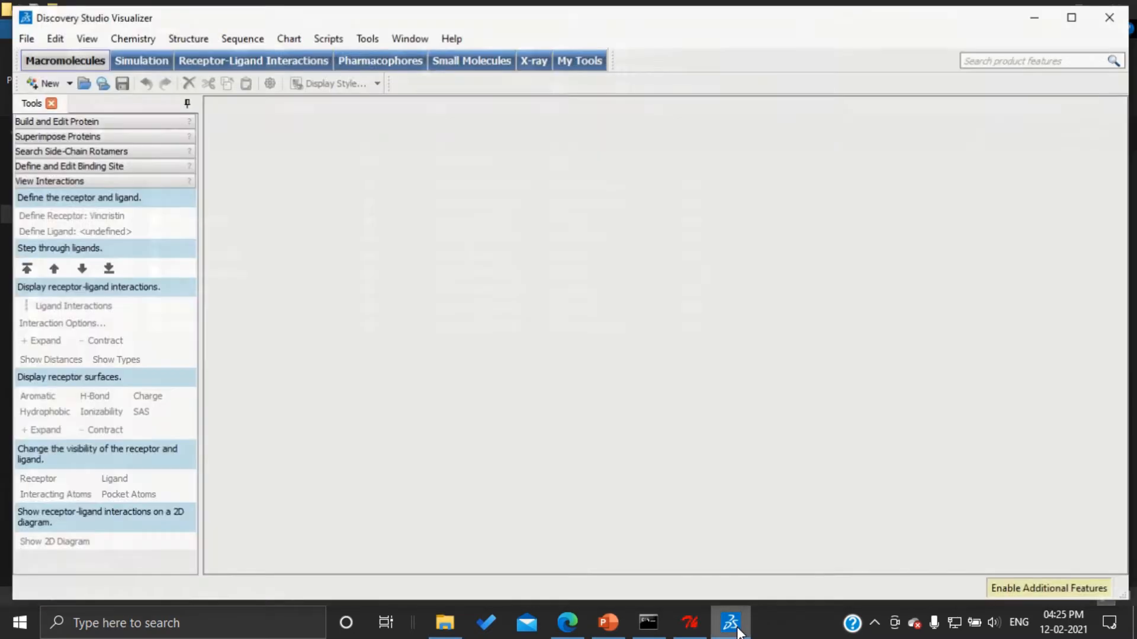
# Load the 5758 vincristine molfile, inspect it rotated in 3D, and begin Save As.
pyautogui.click(25, 38)
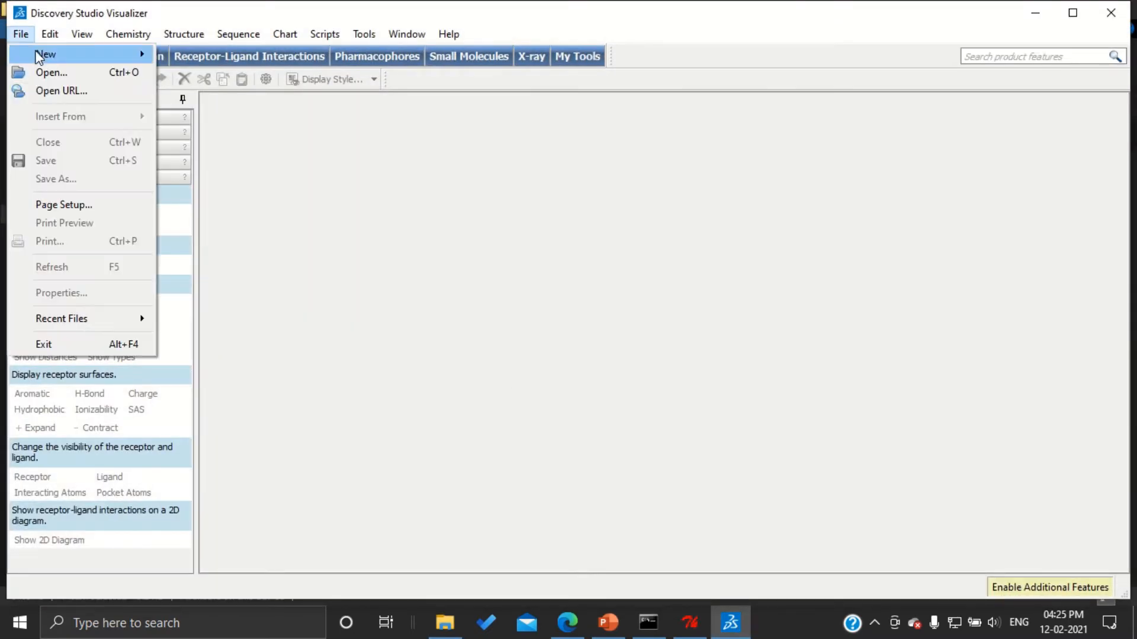
pyautogui.click(20, 34)
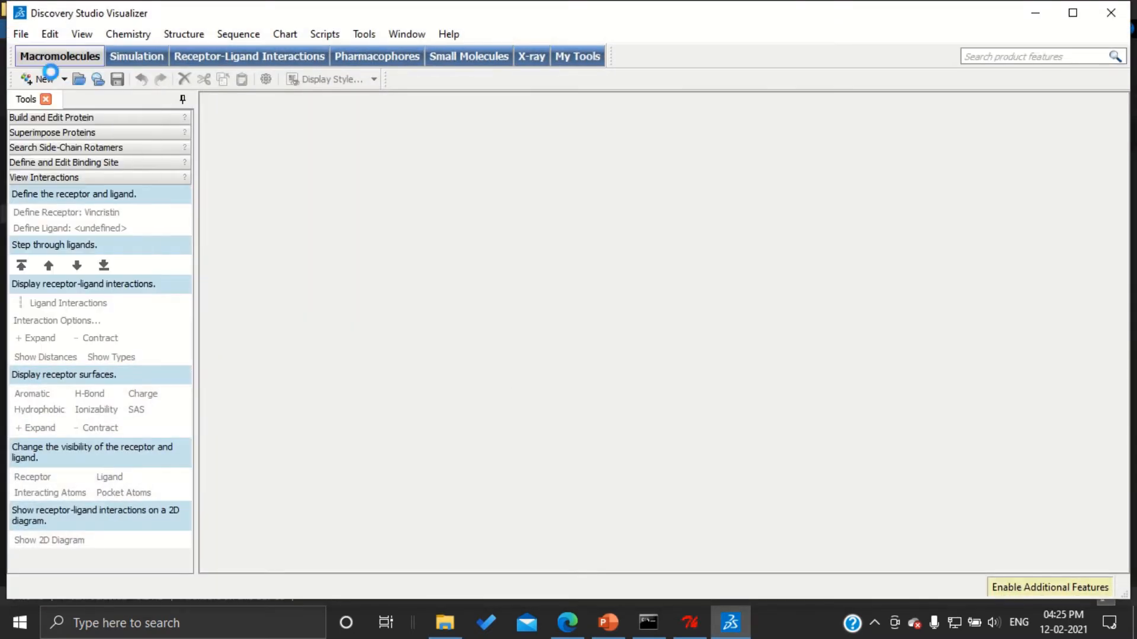
pyautogui.click(78, 80)
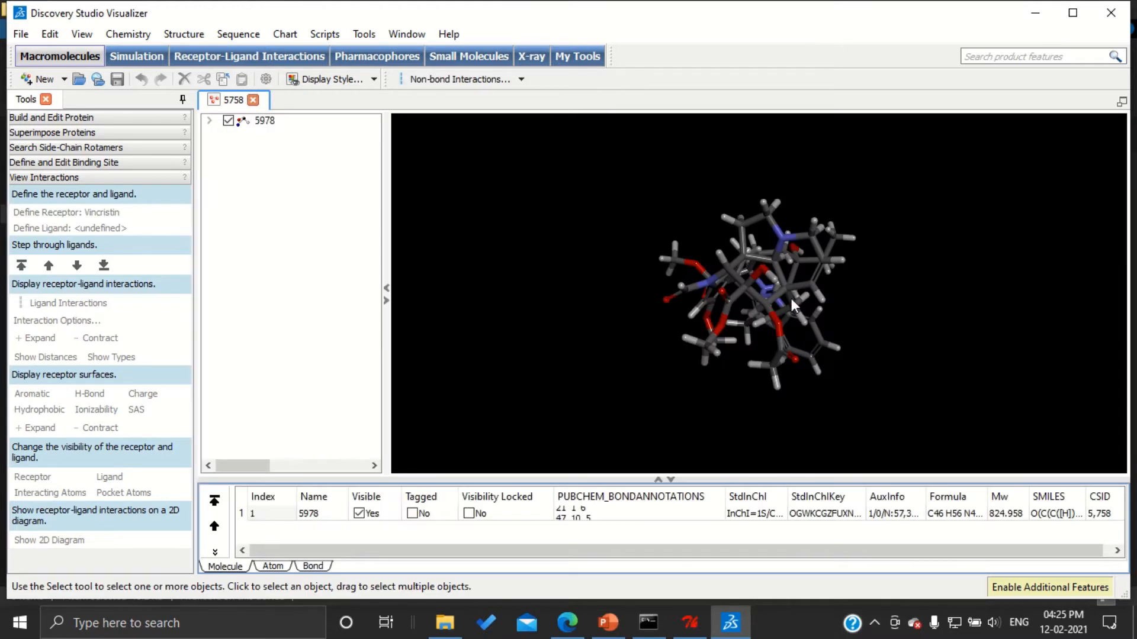
pyautogui.moveTo(790, 305); pyautogui.dragTo(656, 359)
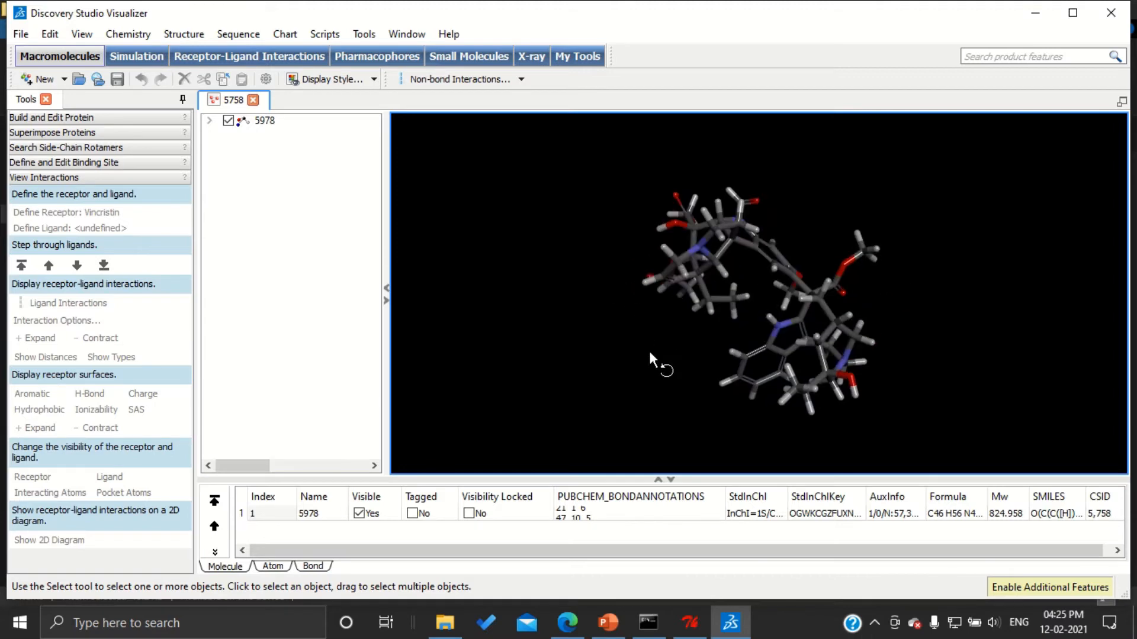
pyautogui.click(20, 33)
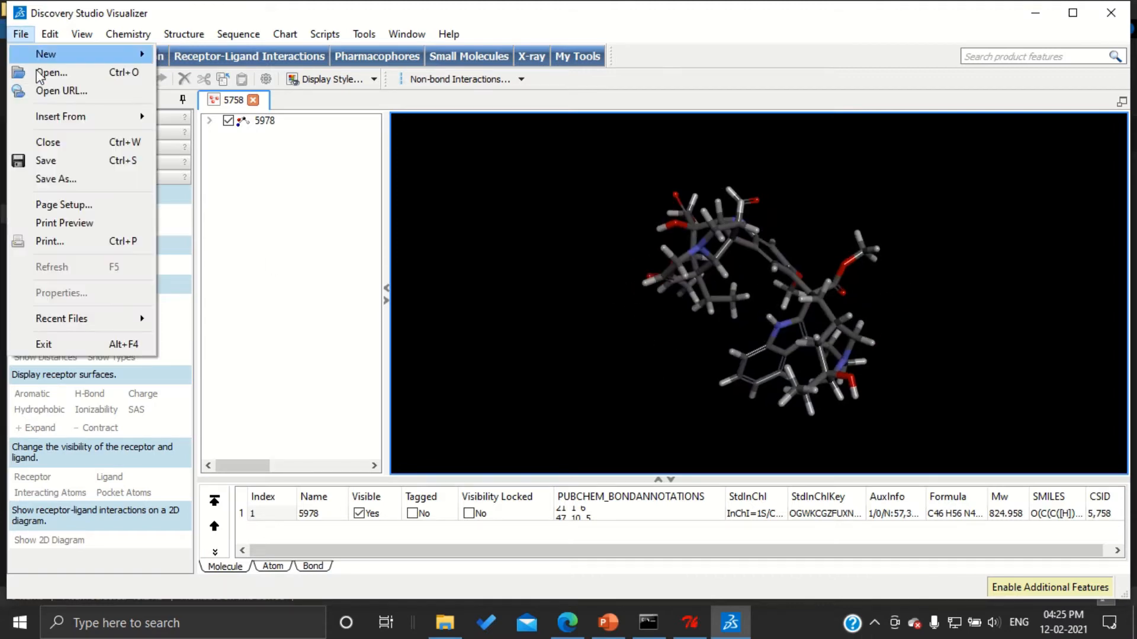
pyautogui.click(51, 72)
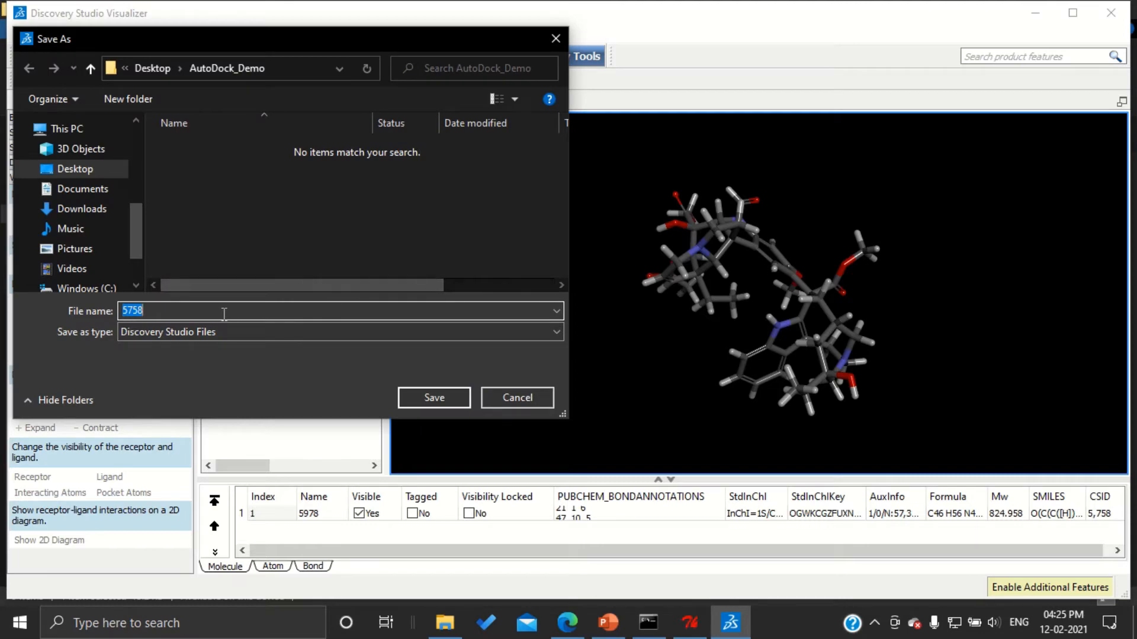
# Save the structure as 'Vincristine' in Protein Data Bank format inside AutoDock_Demo.
pyautogui.write('Vincristine')
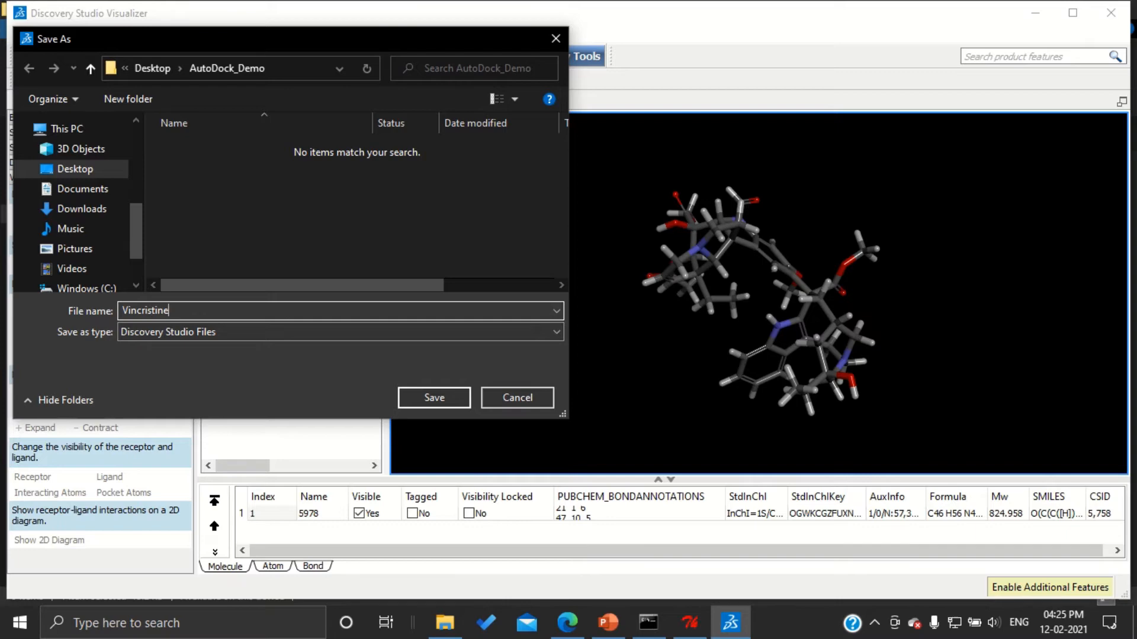
pyautogui.click(554, 331)
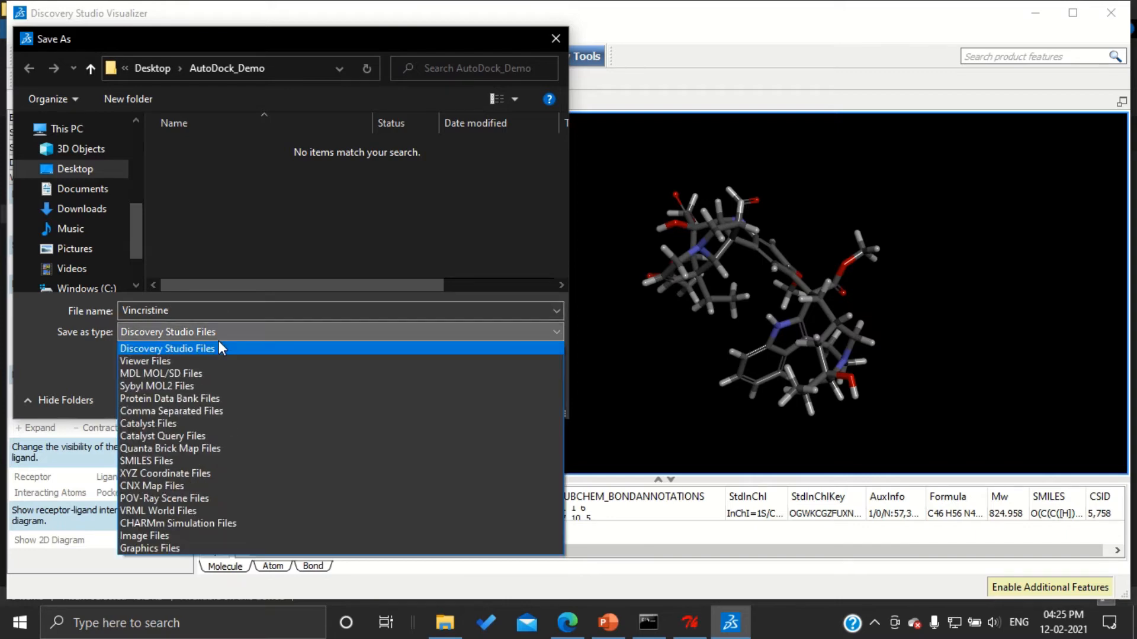
pyautogui.click(169, 398)
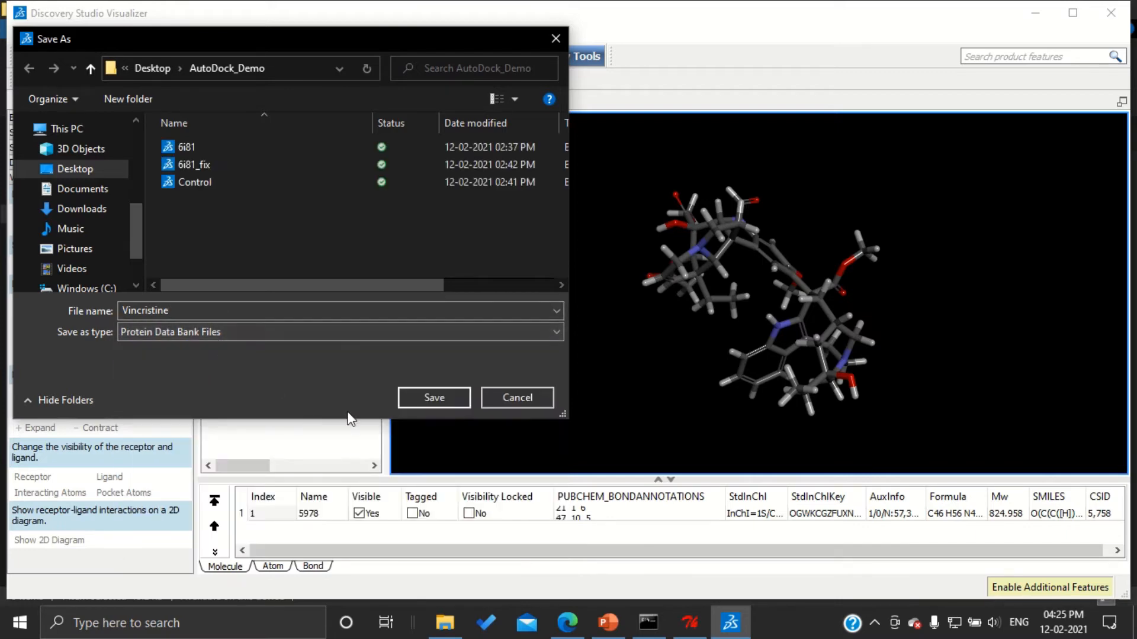
pyautogui.click(433, 398)
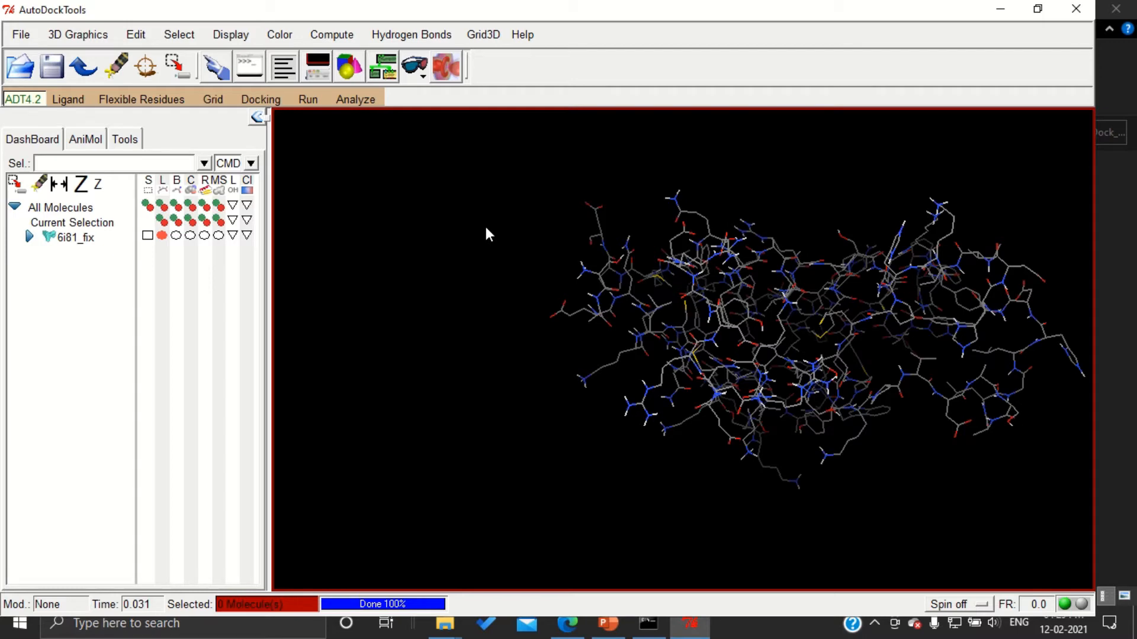
# Read in the Vincristine PDB file so it displays beside the 6i81_fix protein.
pyautogui.click(116, 162)
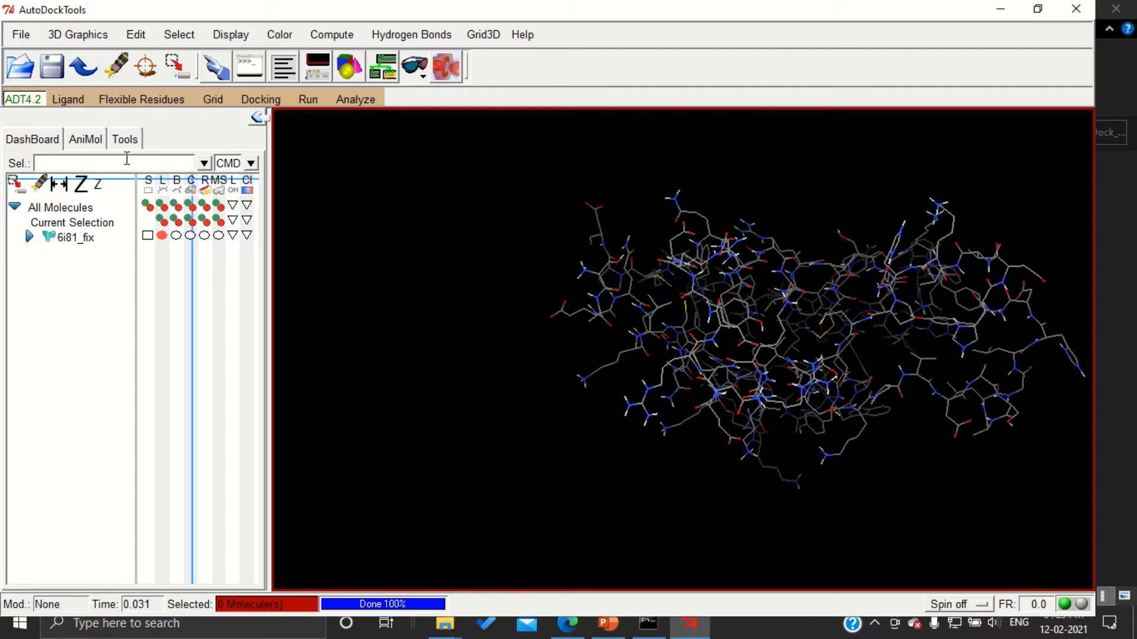
pyautogui.click(21, 34)
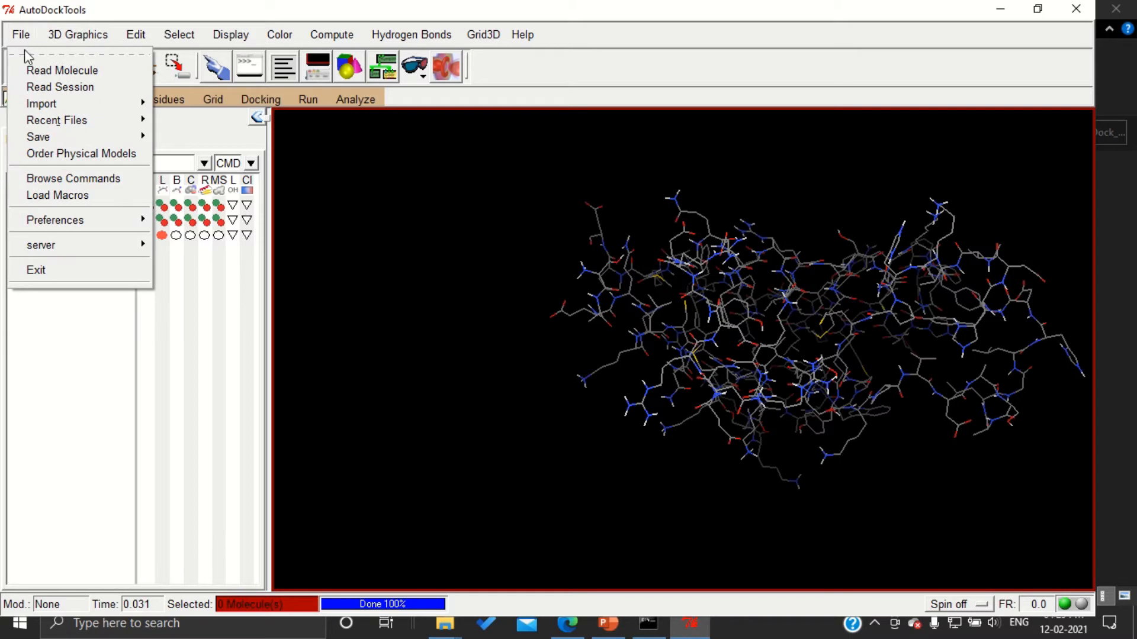
pyautogui.click(63, 69)
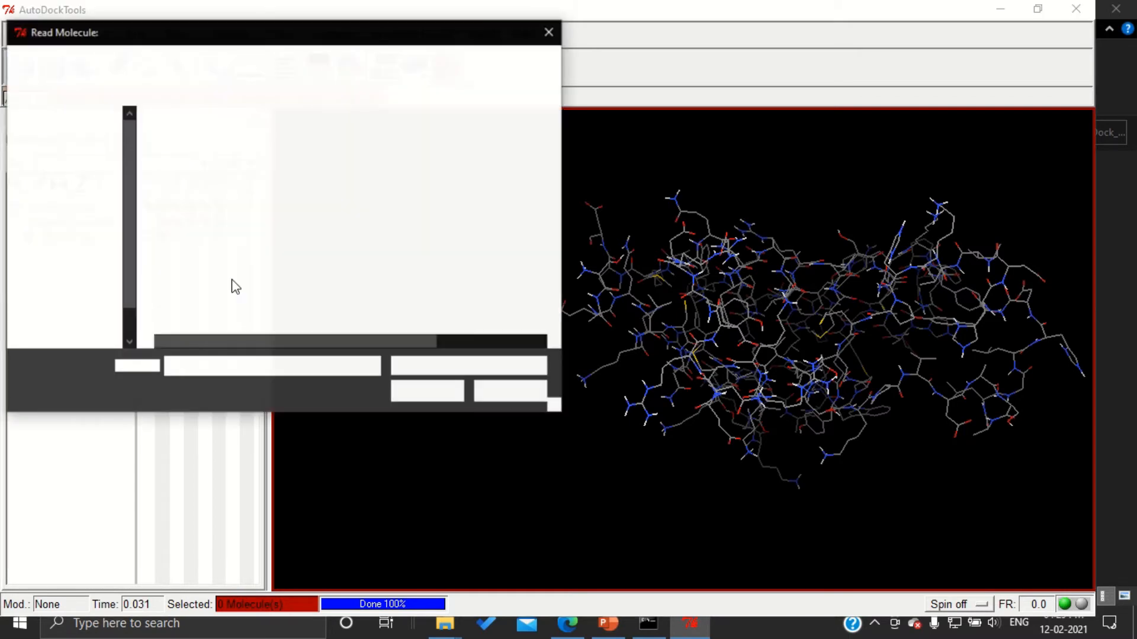
pyautogui.click(195, 211)
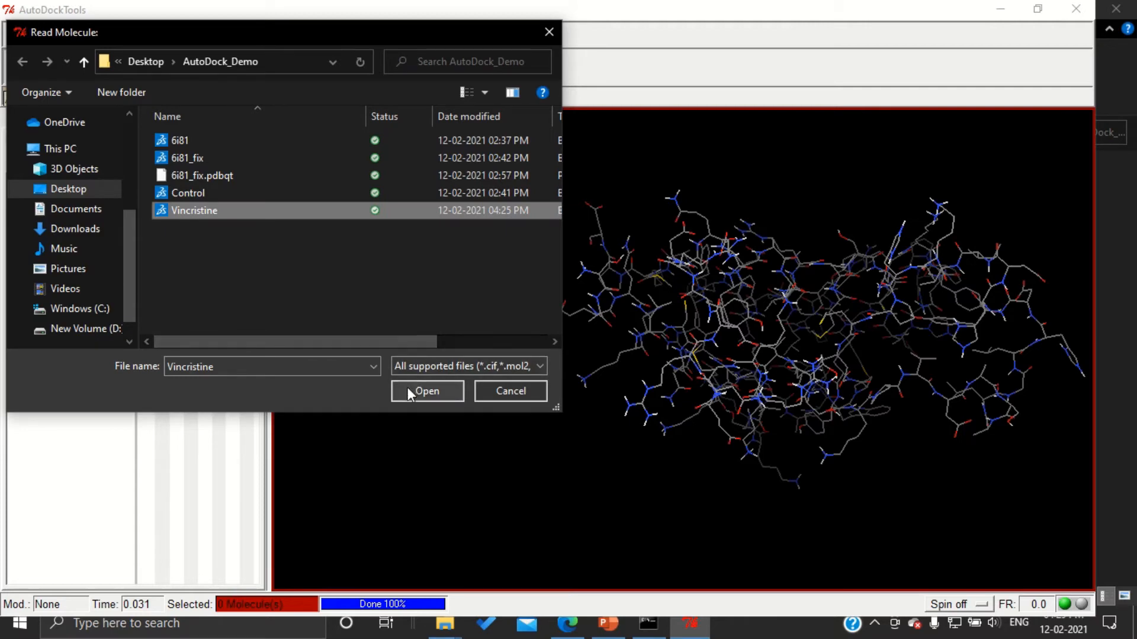
pyautogui.click(426, 390)
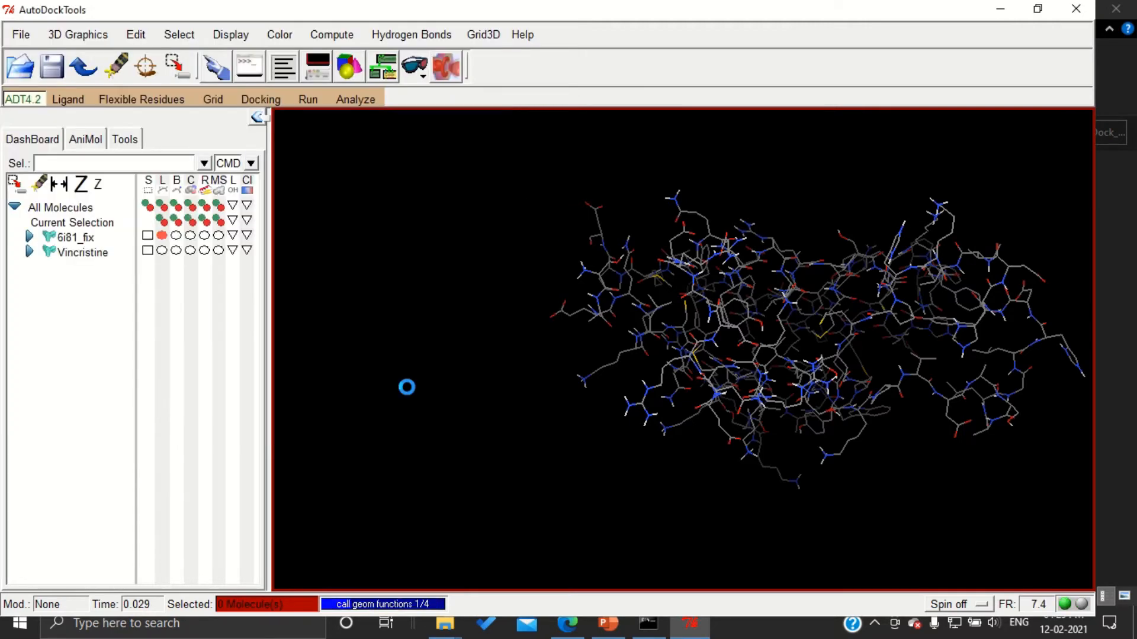
pyautogui.click(162, 251)
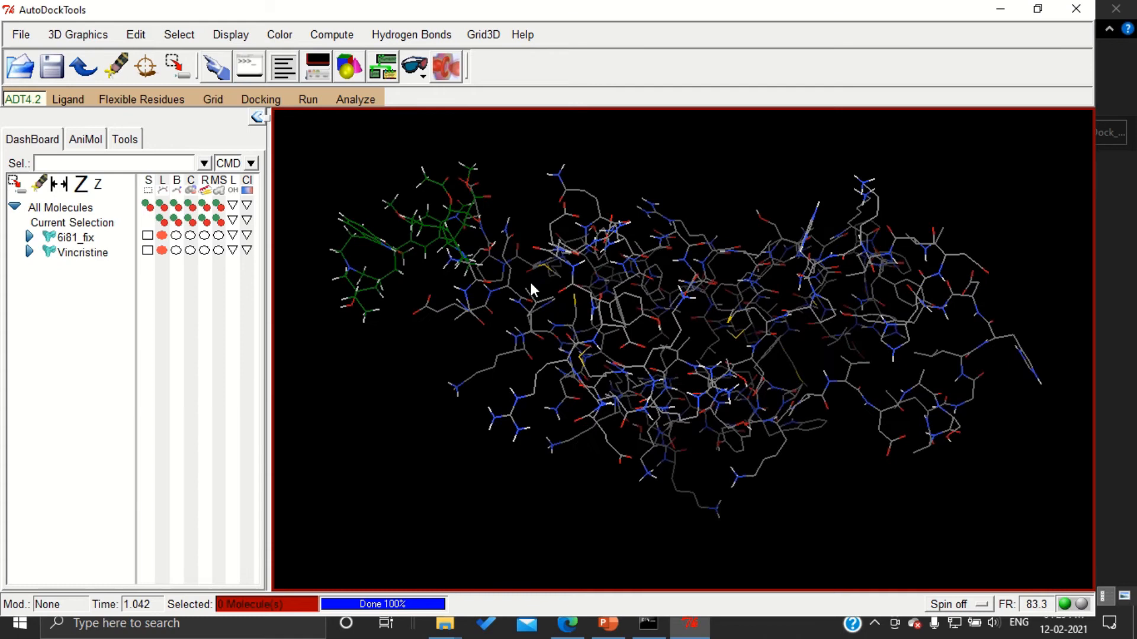
pyautogui.moveTo(533, 289); pyautogui.dragTo(402, 279)
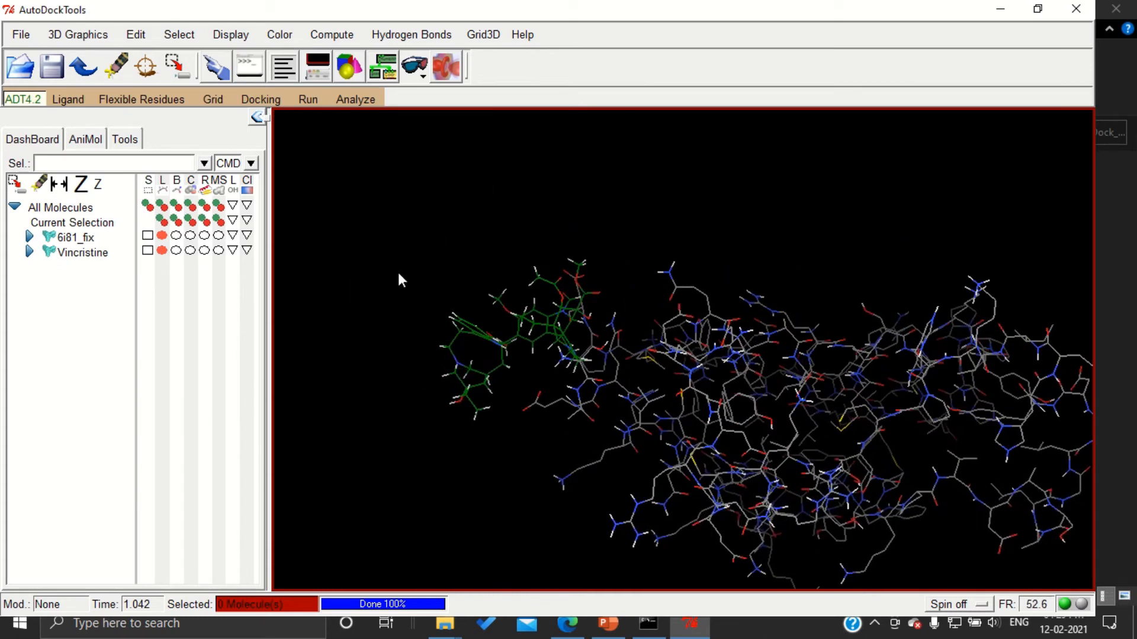
pyautogui.click(68, 100)
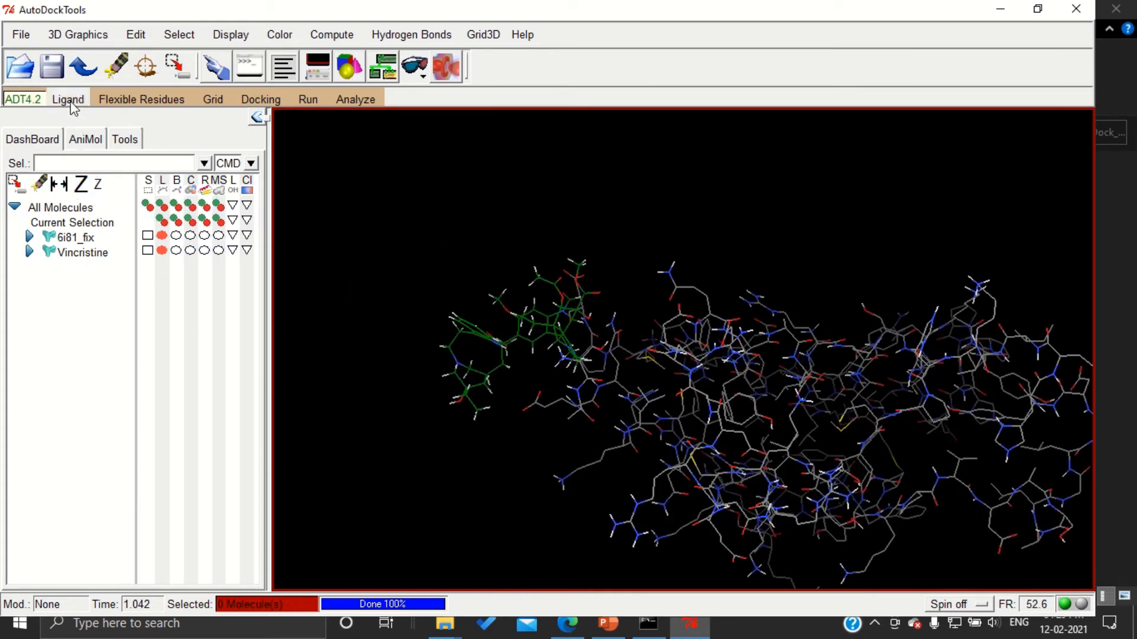
# Select Vincristine as the AutoDock4 ligand, accepting Gasteiger charges, merged hydrogens and 13 rotatable bonds.
pyautogui.click(67, 100)
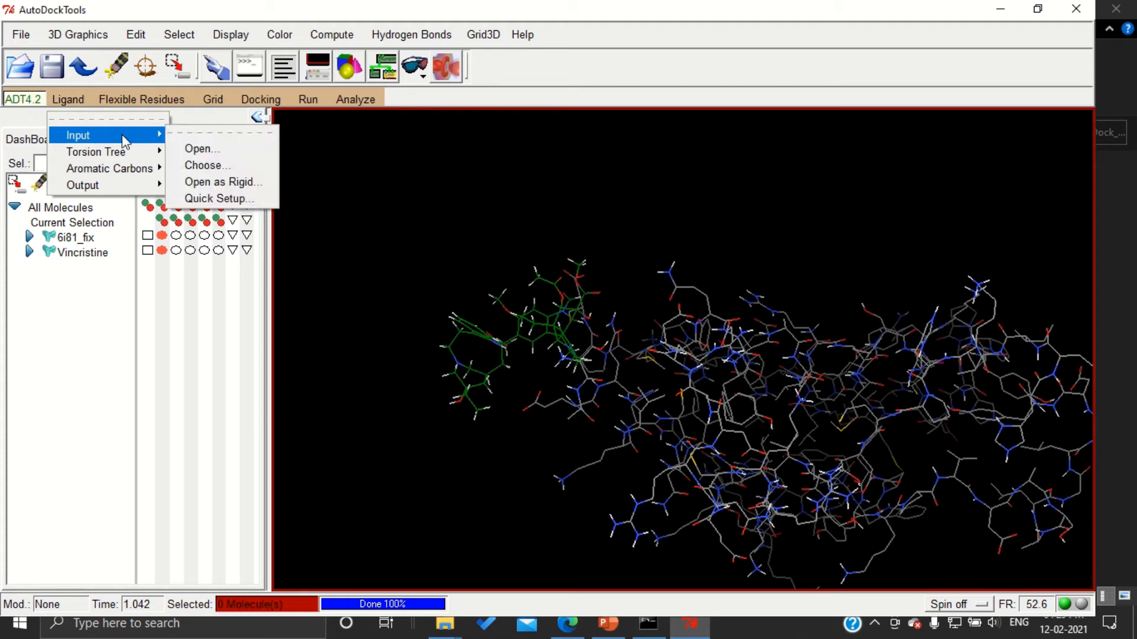
pyautogui.click(207, 165)
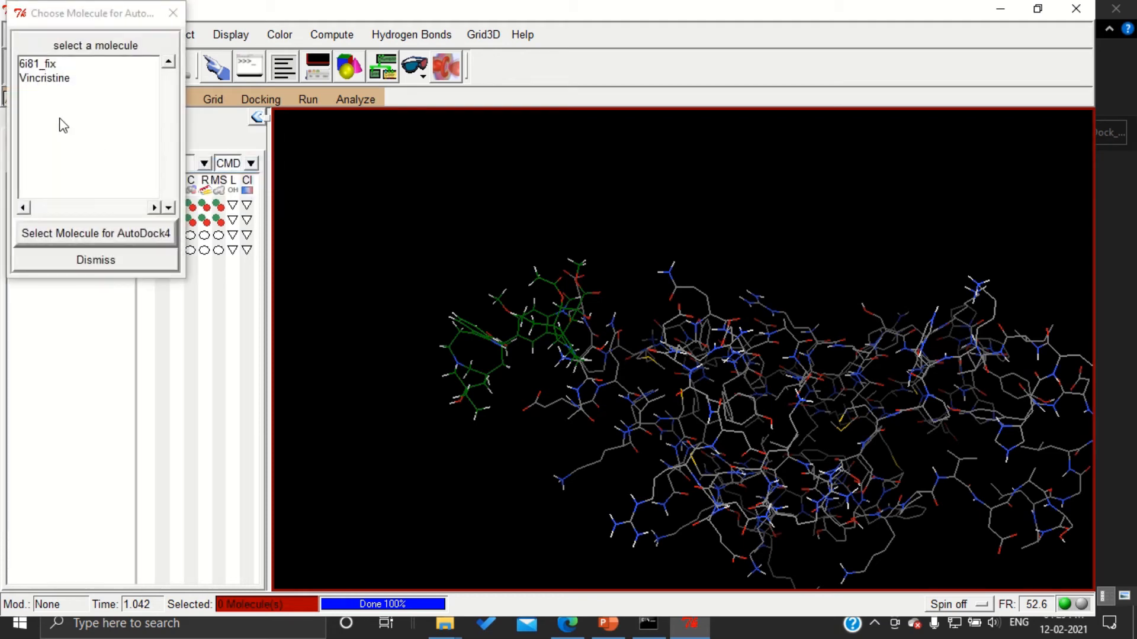
pyautogui.click(44, 78)
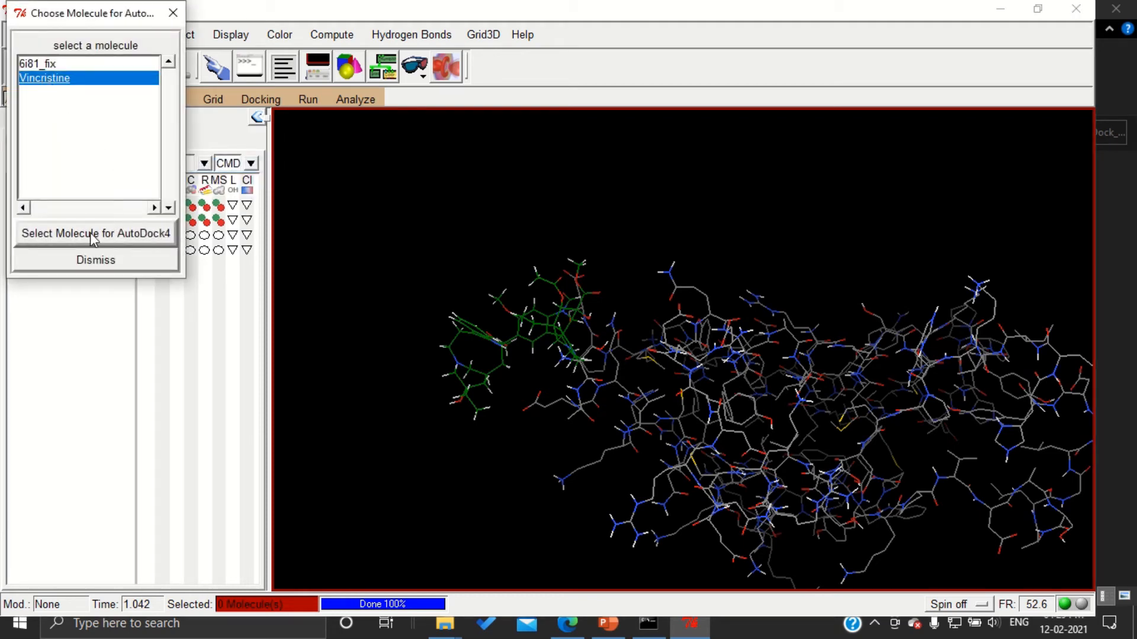
pyautogui.click(95, 234)
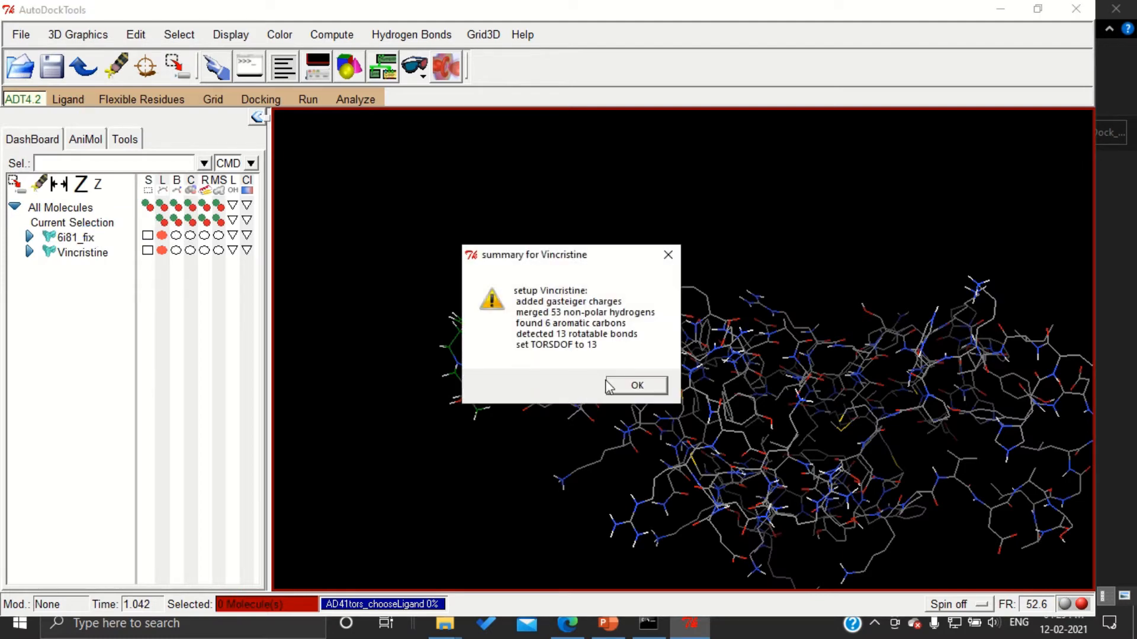
pyautogui.click(634, 385)
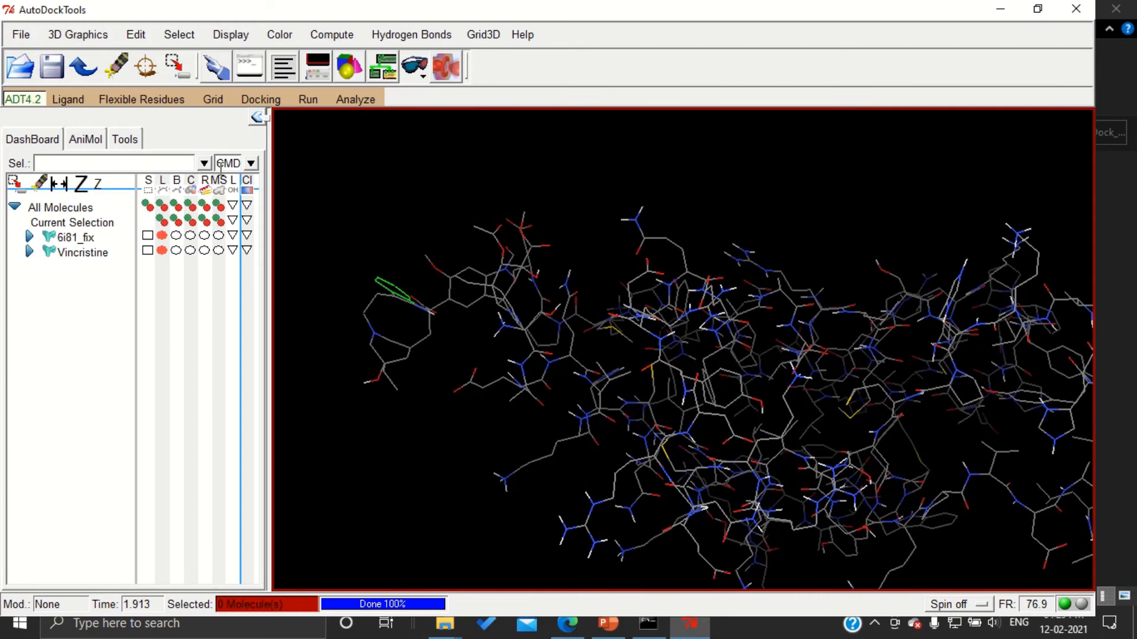
# Run Edit > Hydrogens > Add to add hydrogens to the loaded molecules.
pyautogui.click(135, 34)
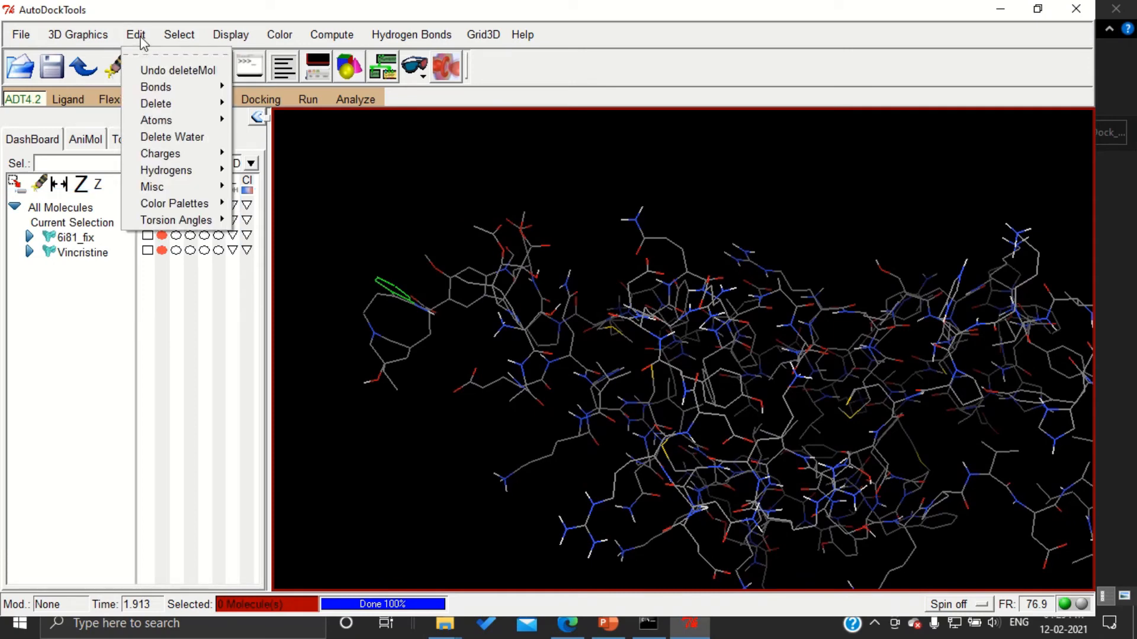
pyautogui.moveTo(165, 169)
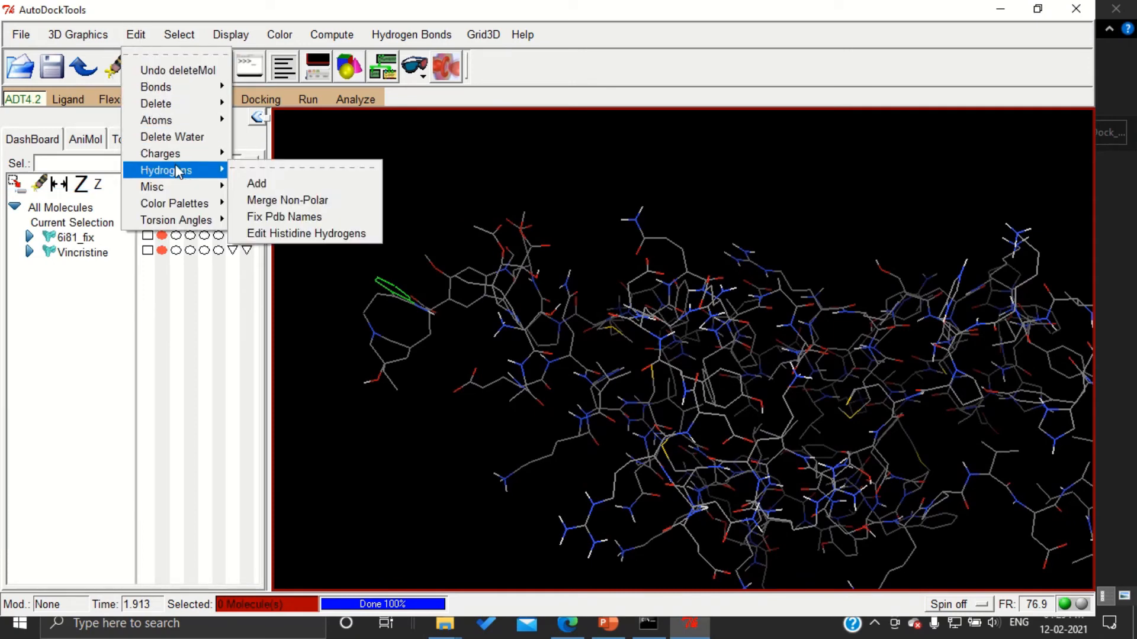
pyautogui.click(256, 182)
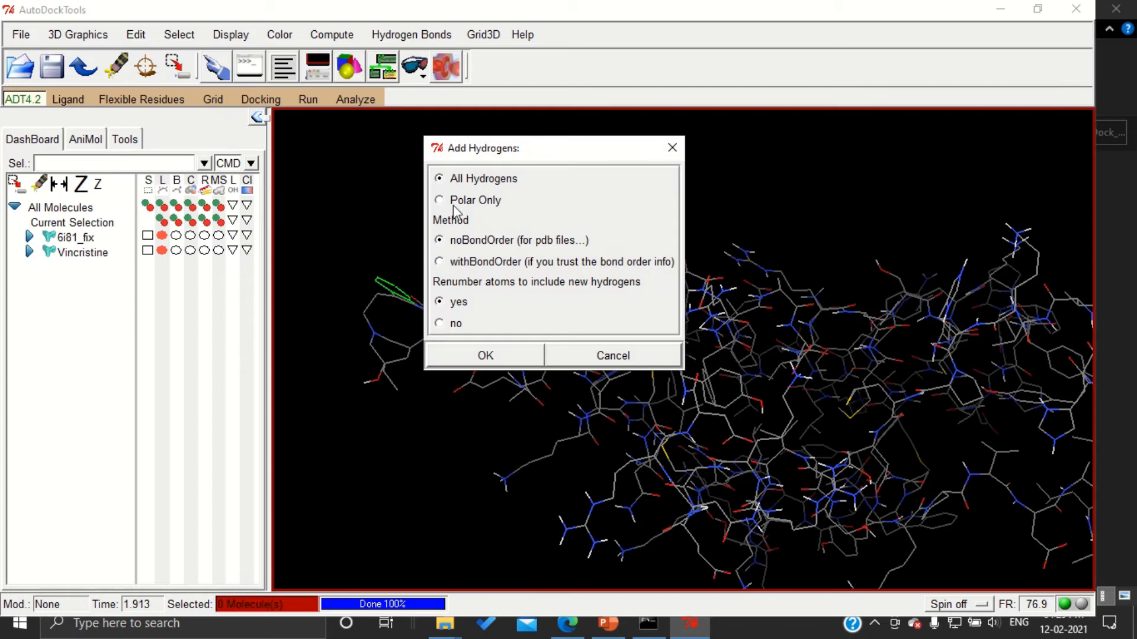
pyautogui.click(485, 355)
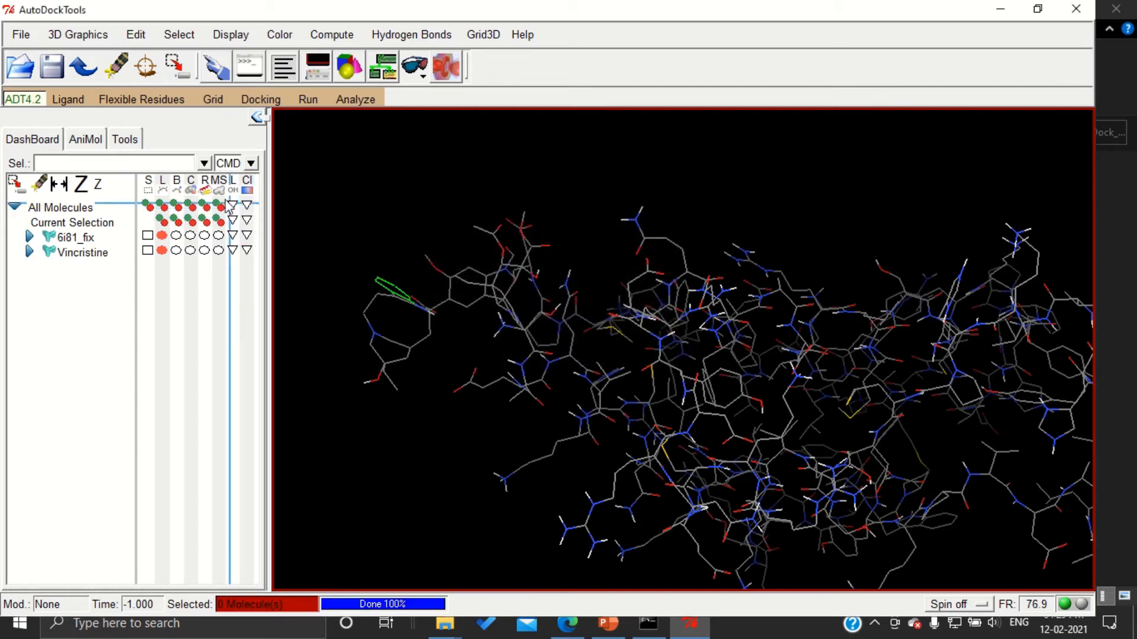
pyautogui.click(135, 35)
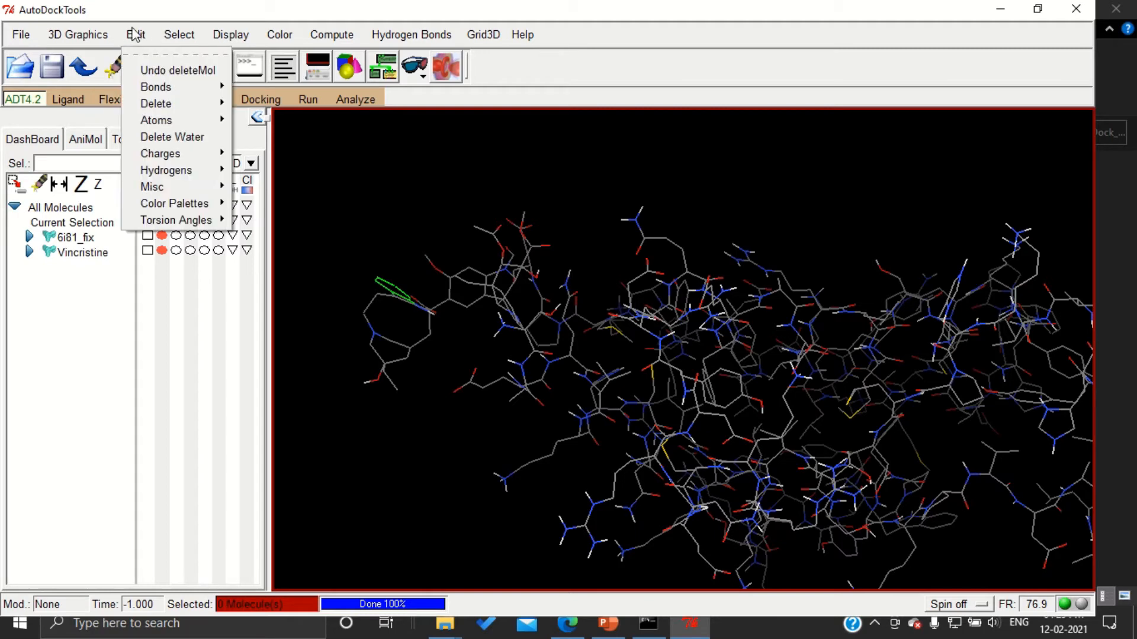
pyautogui.moveTo(160, 152)
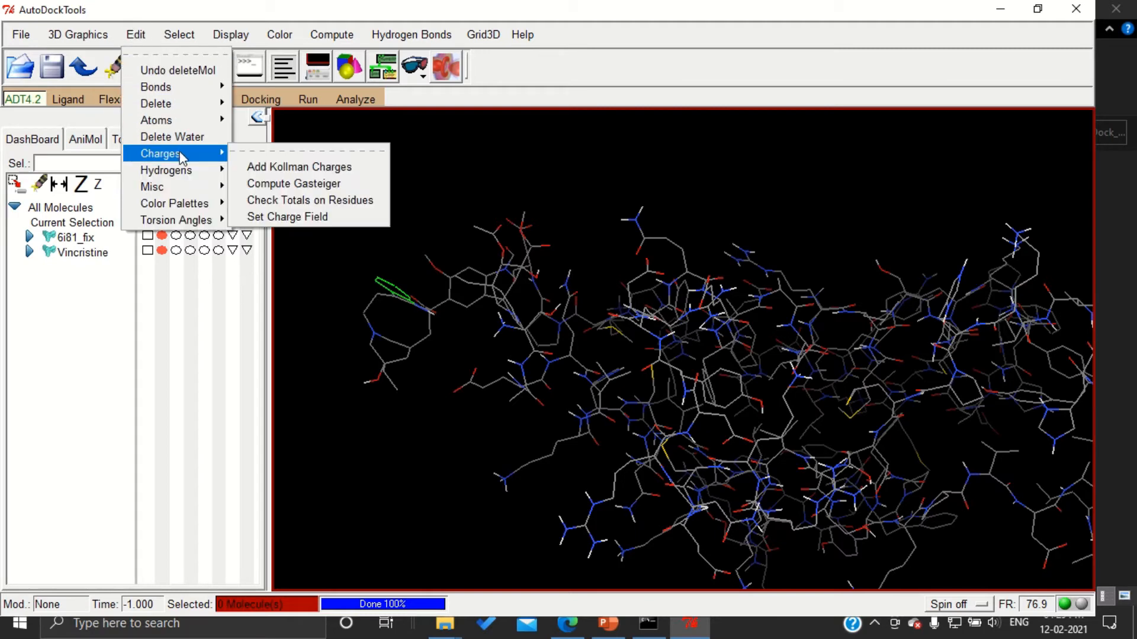
# Compute Gasteiger charges (total 2.0013) and accept the total-charge warning.
pyautogui.click(293, 184)
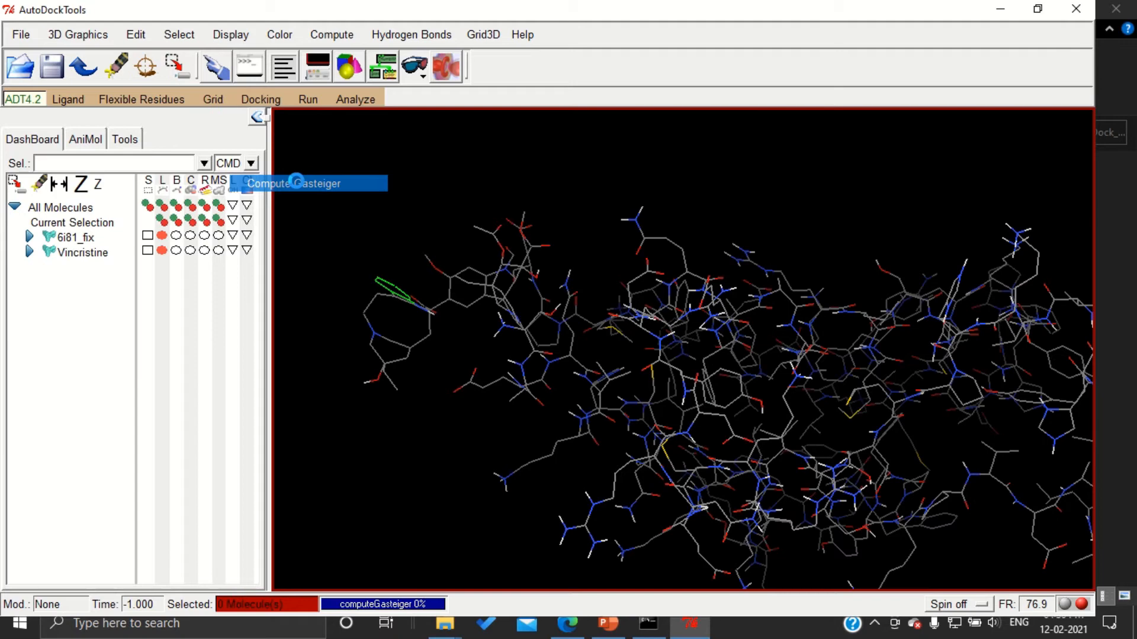
pyautogui.click(292, 182)
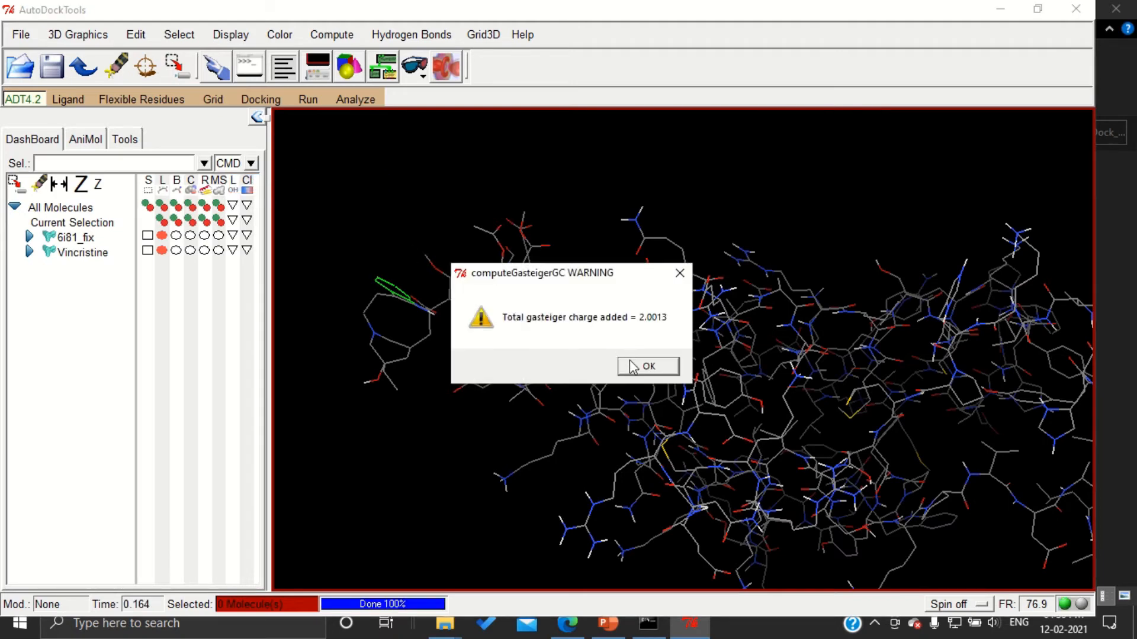
pyautogui.click(646, 366)
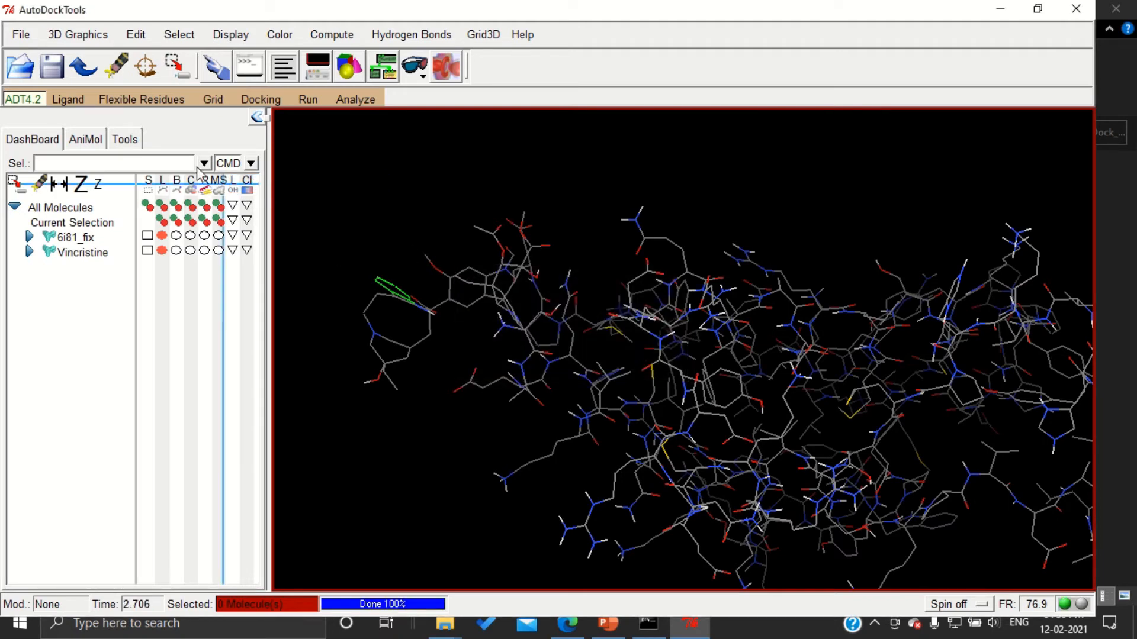
pyautogui.click(66, 98)
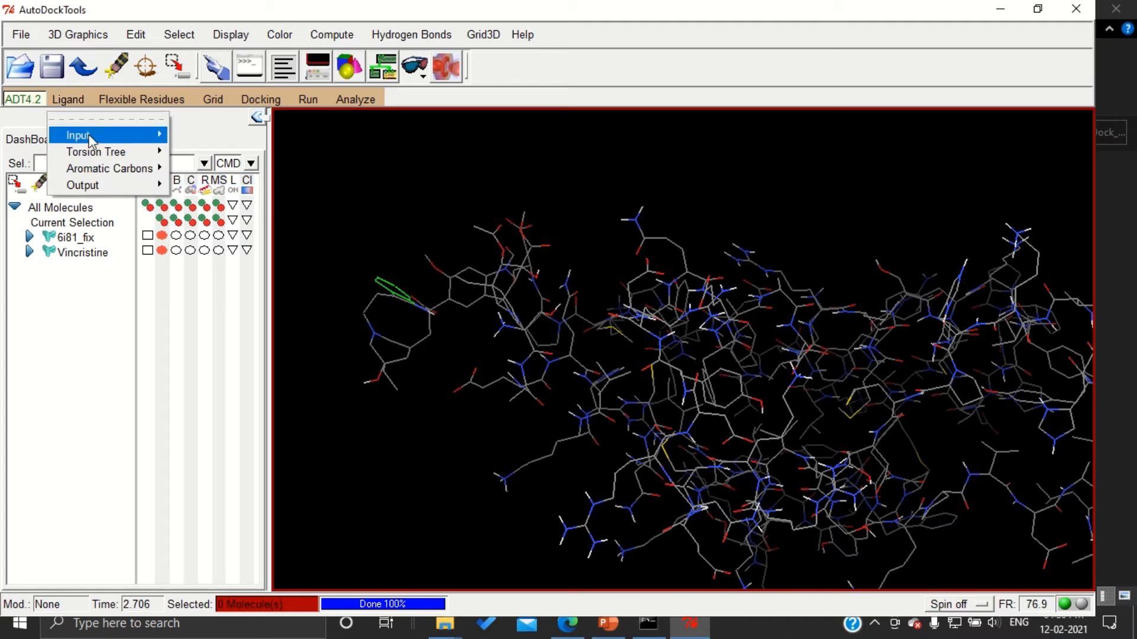
pyautogui.moveTo(94, 151)
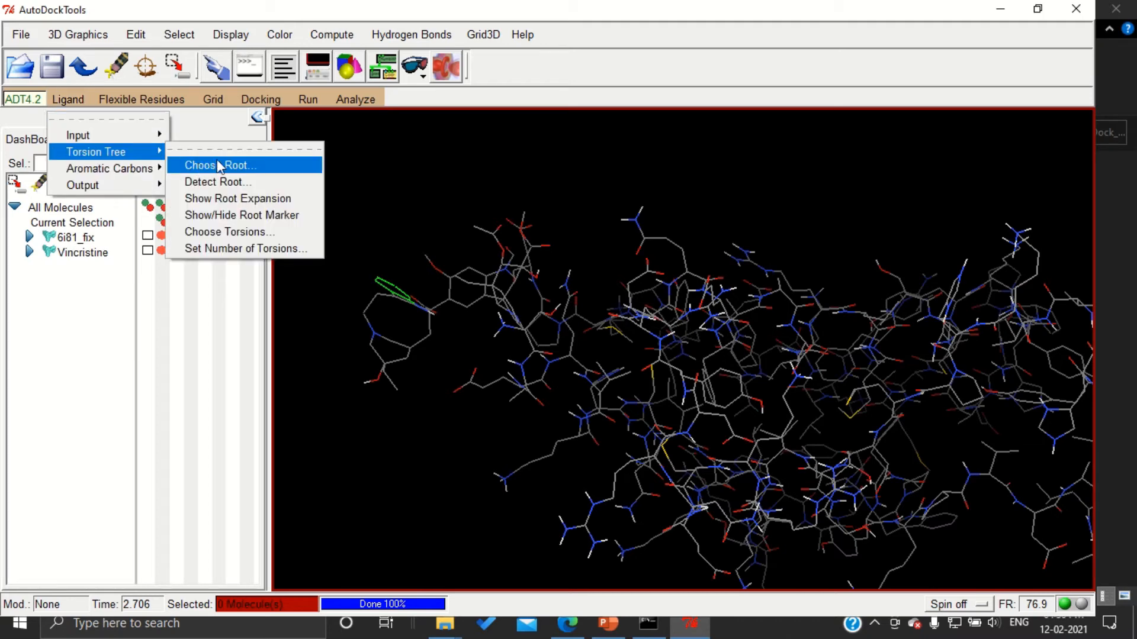
# Choose the torsion-tree root atom on Vincristine, marked as a green sphere.
pyautogui.click(221, 165)
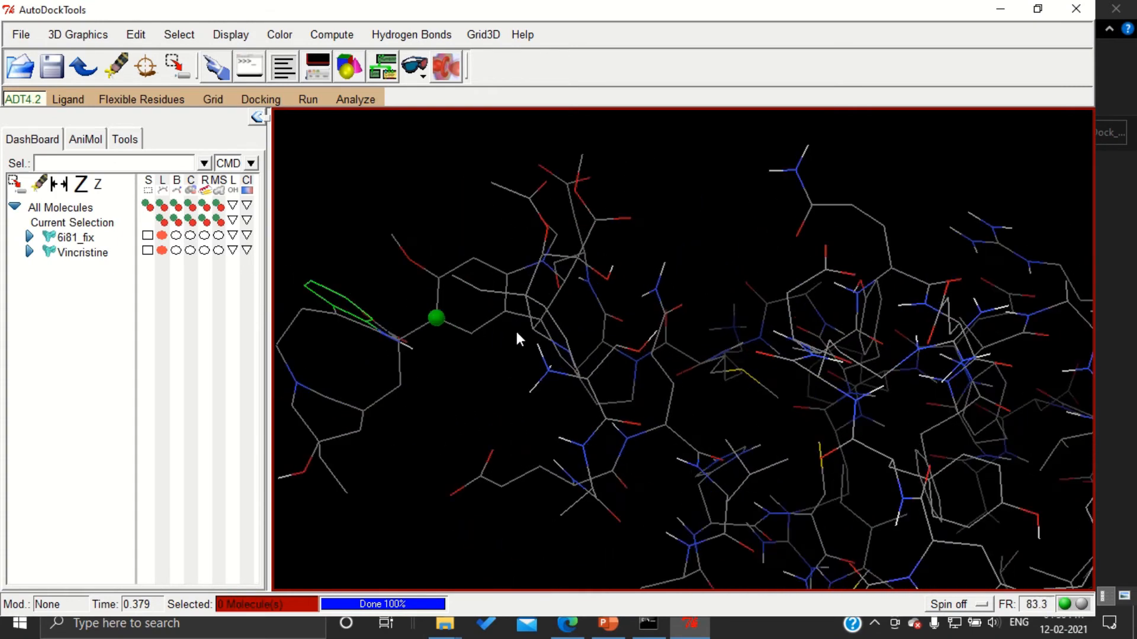
pyautogui.moveTo(519, 339); pyautogui.dragTo(482, 304)
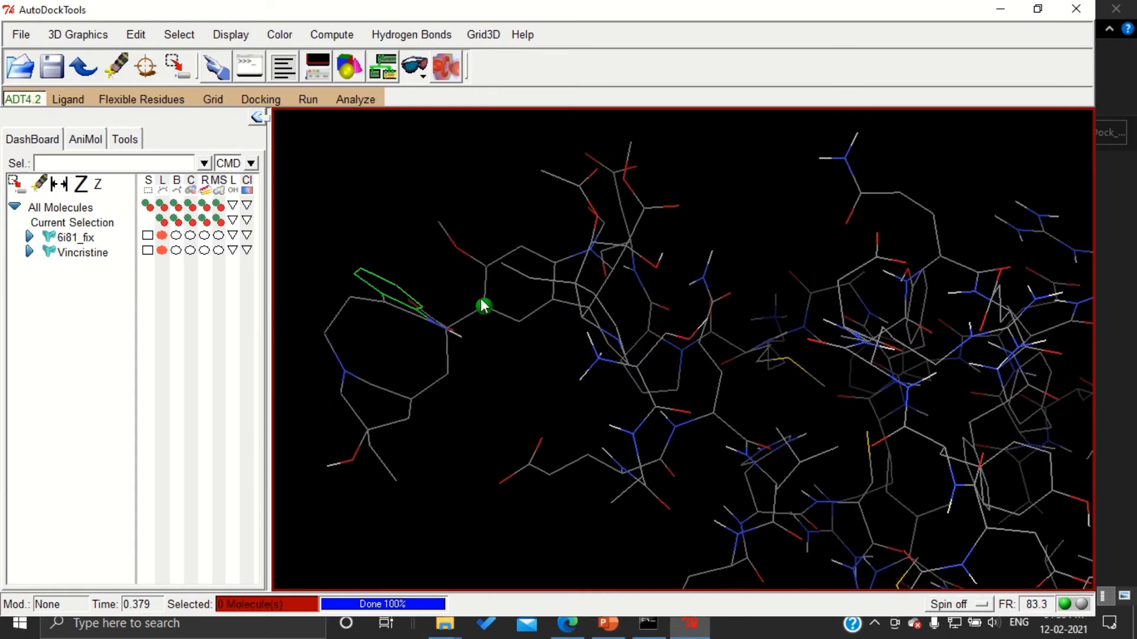
pyautogui.click(68, 100)
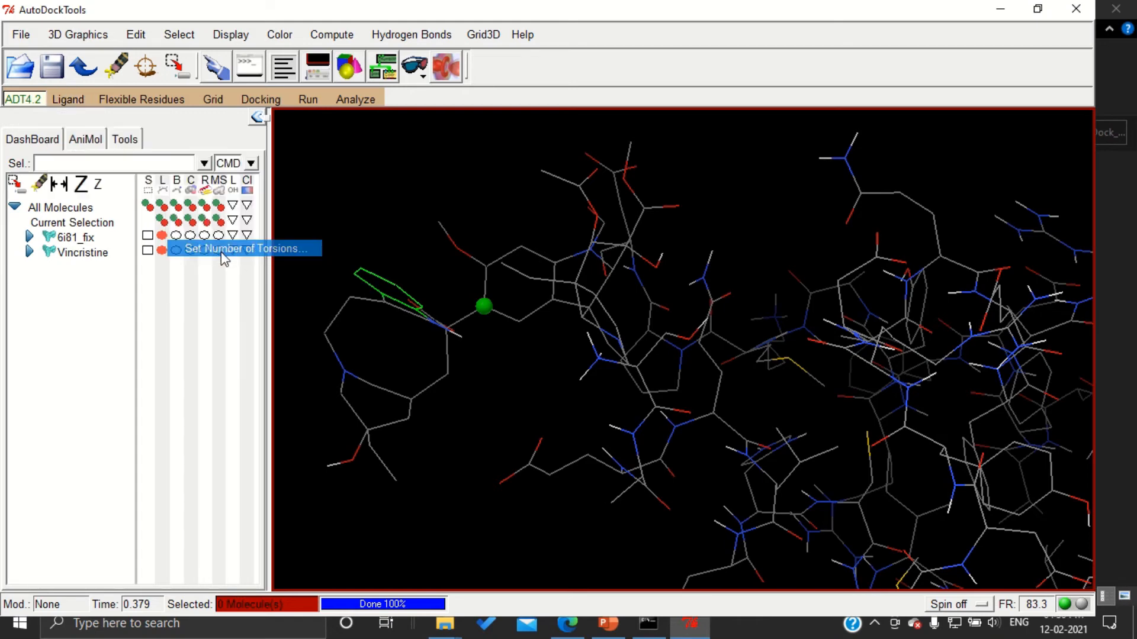
pyautogui.click(247, 248)
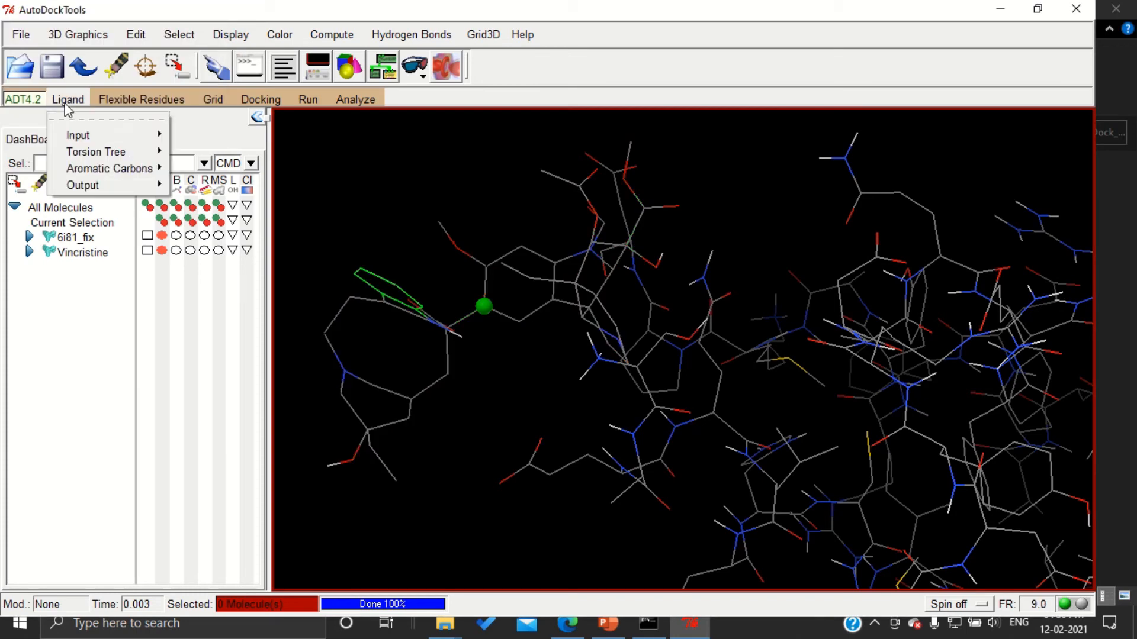
pyautogui.moveTo(95, 151)
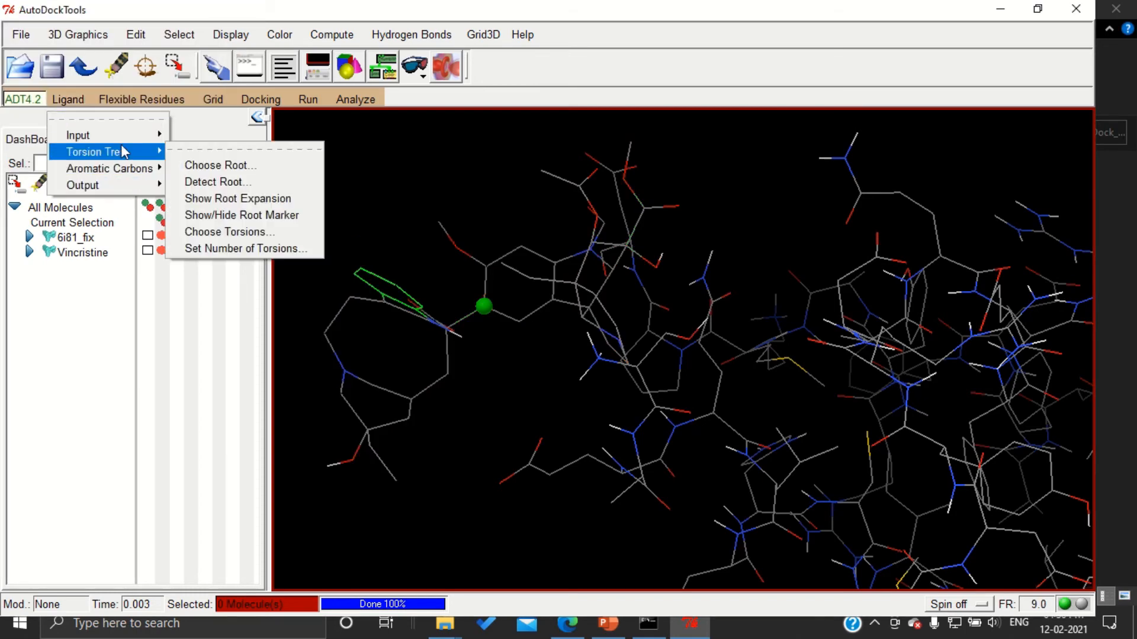
# Review Vincristine's rotatable bonds in Choose Torsions and accept 13 of 32 active.
pyautogui.click(230, 231)
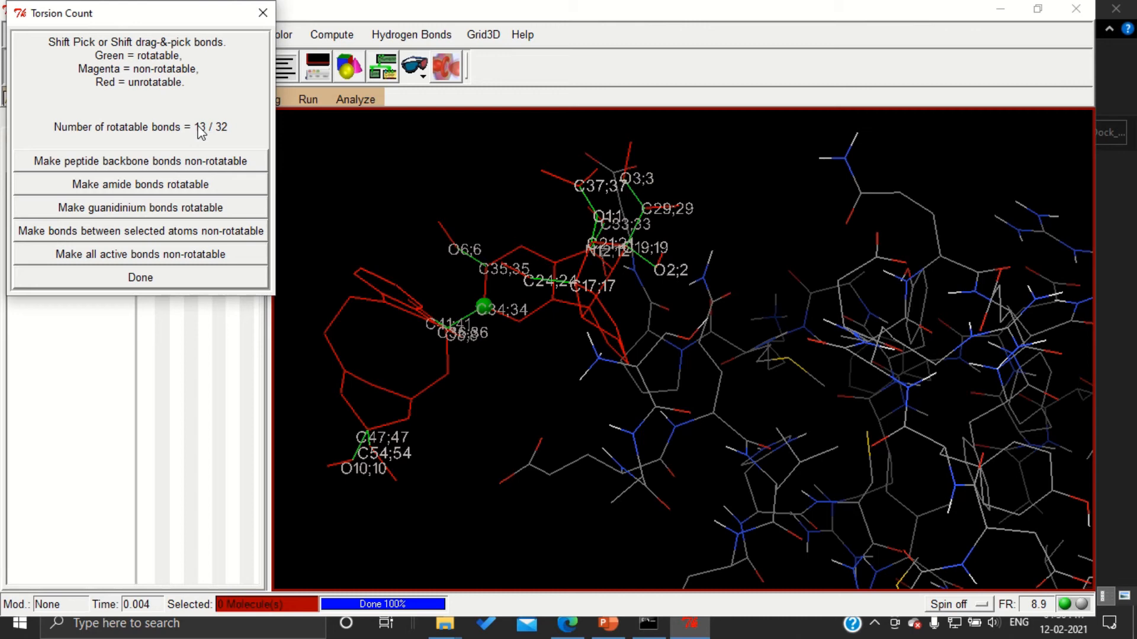
pyautogui.click(140, 277)
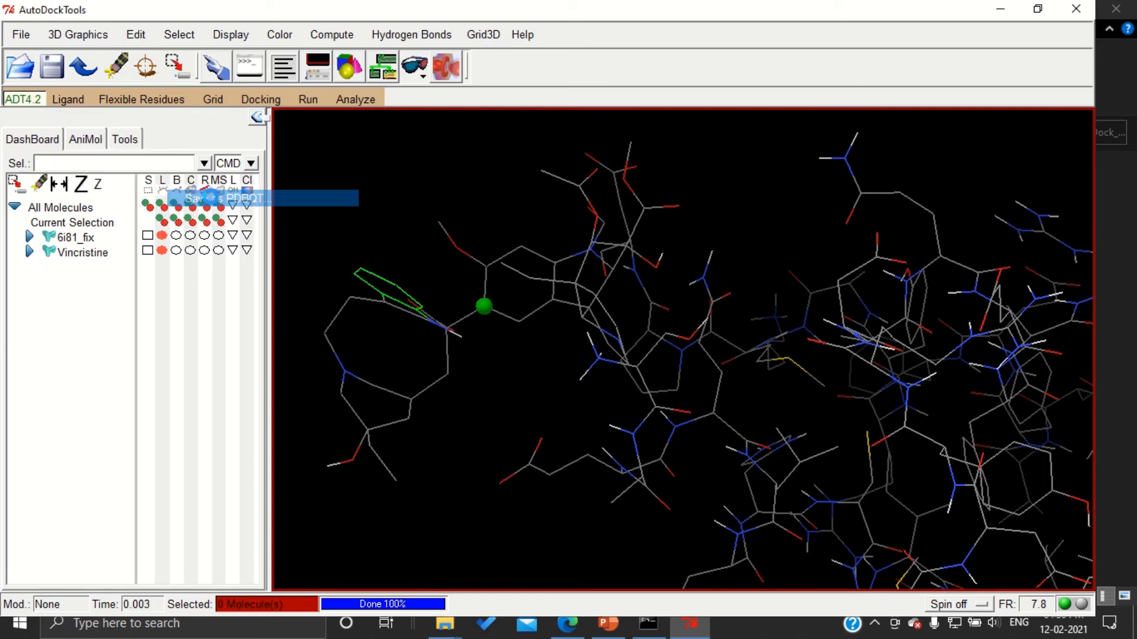
# Write the ligand out as Vincristine.pdbqt in the AutoDock_Demo folder.
pyautogui.click(218, 198)
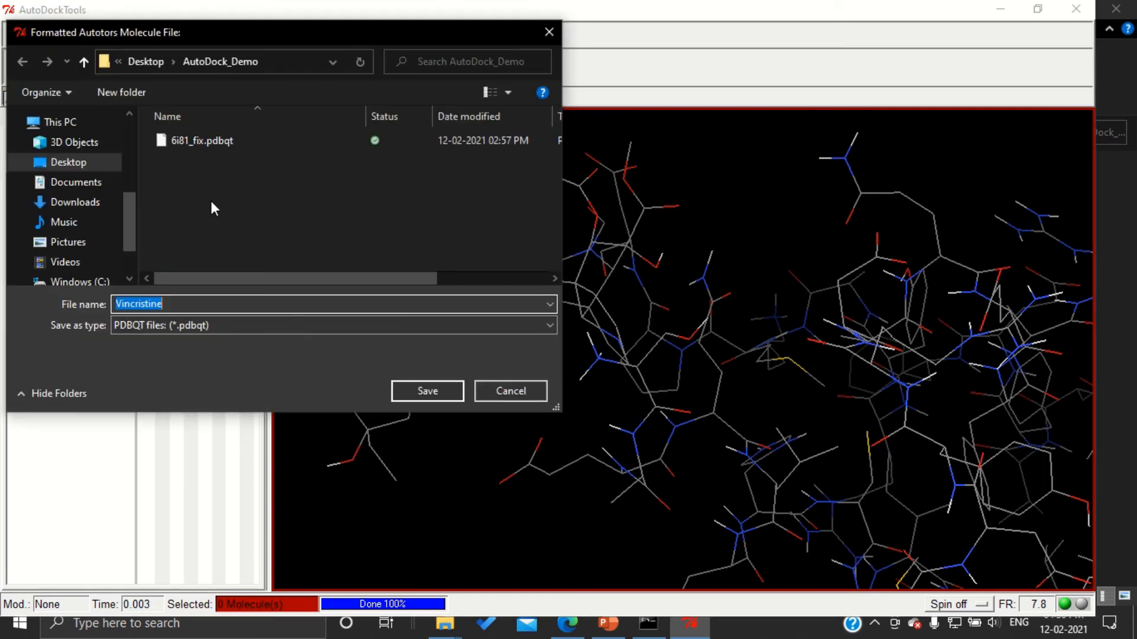
pyautogui.click(182, 304)
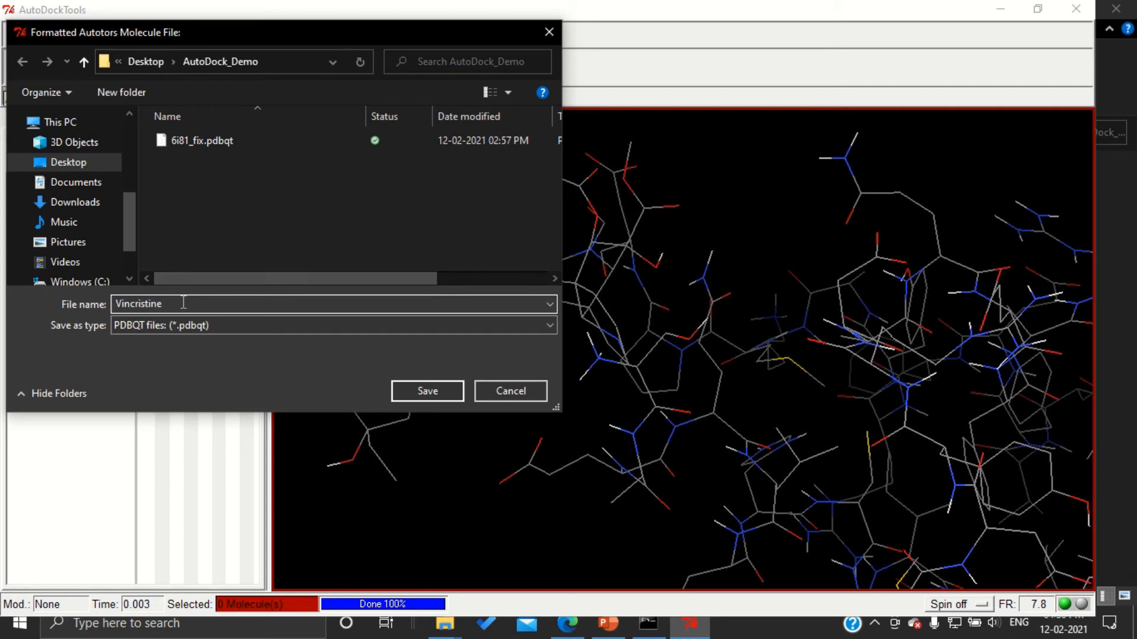
pyautogui.write('.pdbqt')
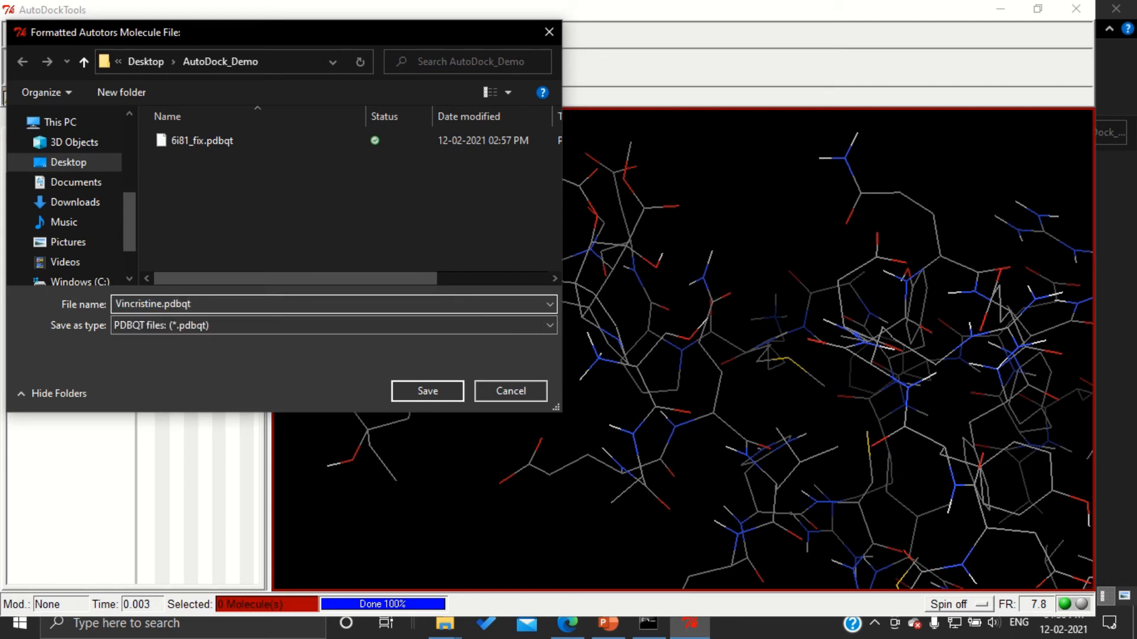
pyautogui.click(428, 390)
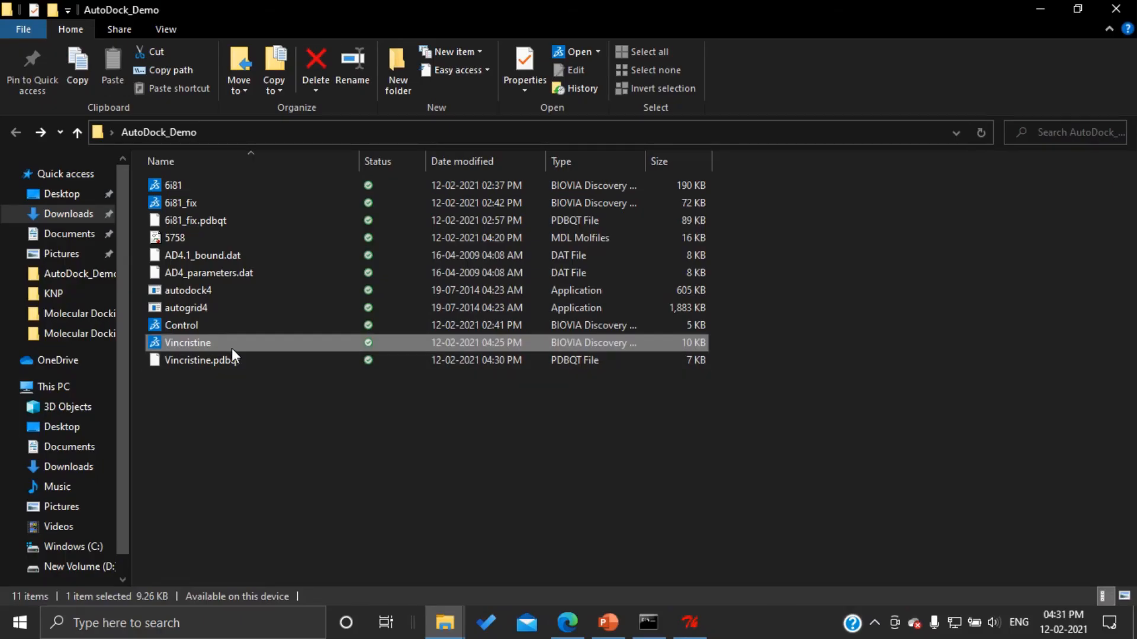
# Highlight Vincristine.pdbqt, the Vincristine structure file and the 5758 molfile in AutoDock_Demo.
pyautogui.click(201, 360)
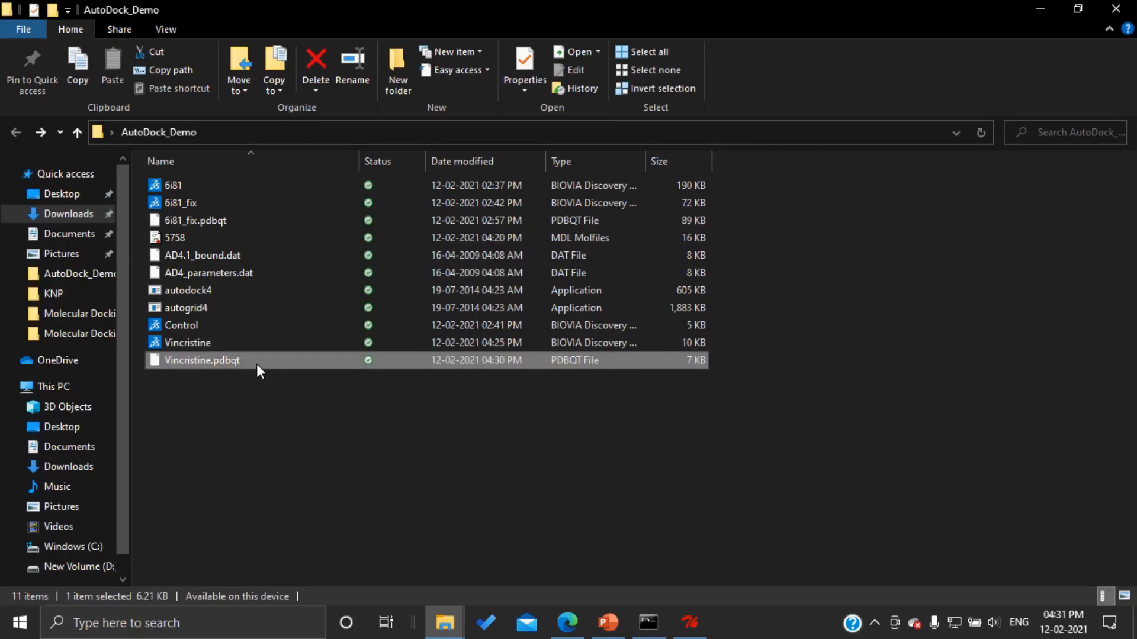
pyautogui.click(187, 342)
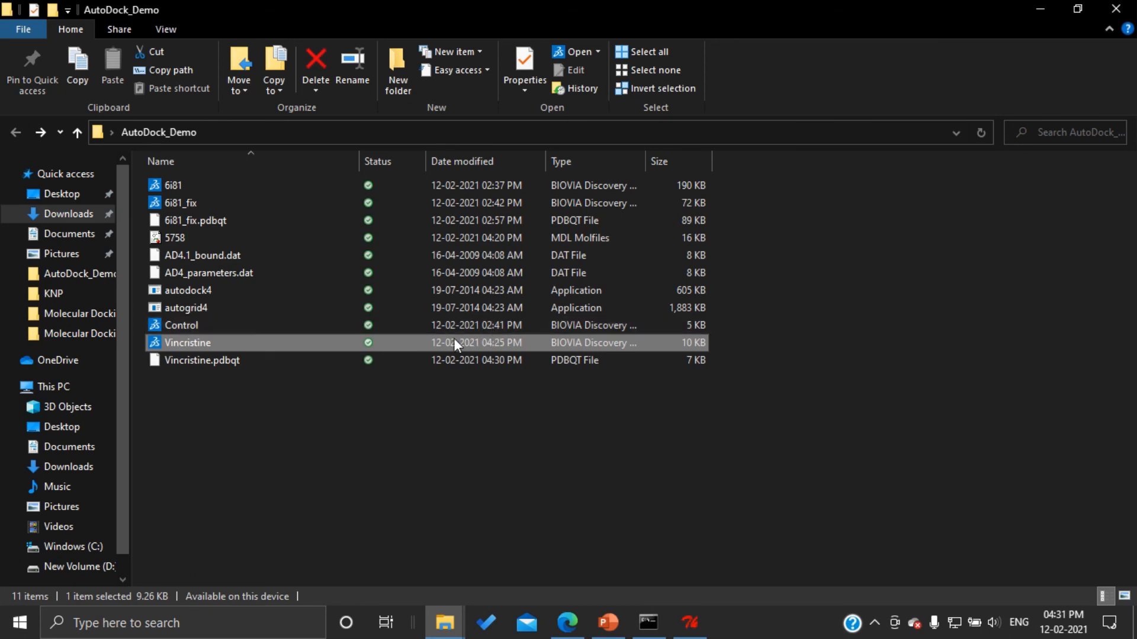
pyautogui.click(174, 238)
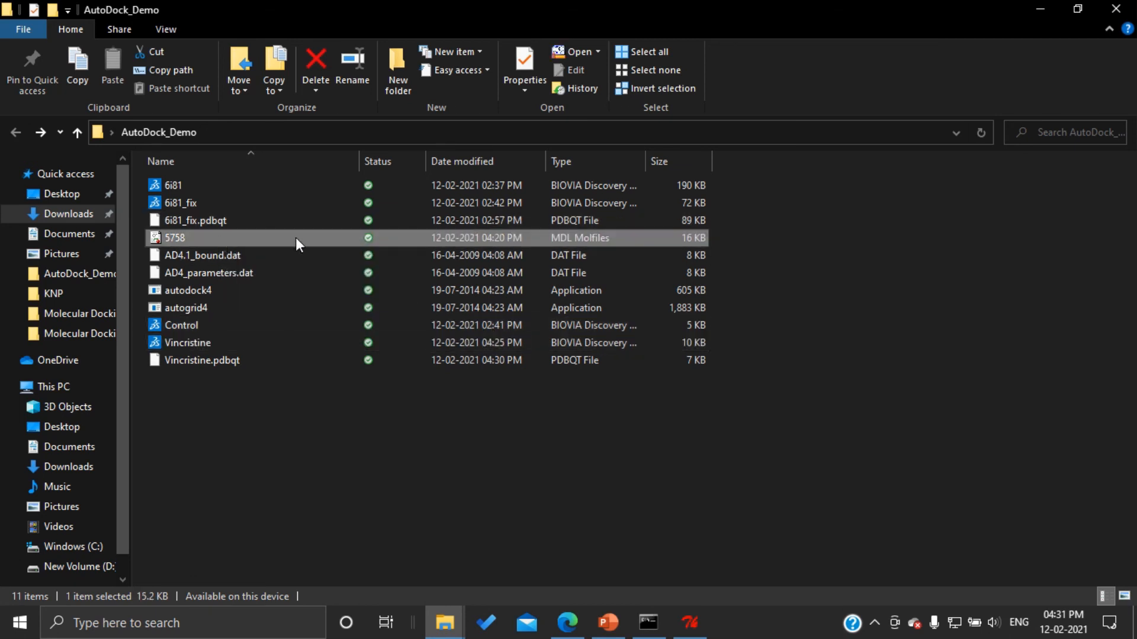
pyautogui.moveTo(583, 243)
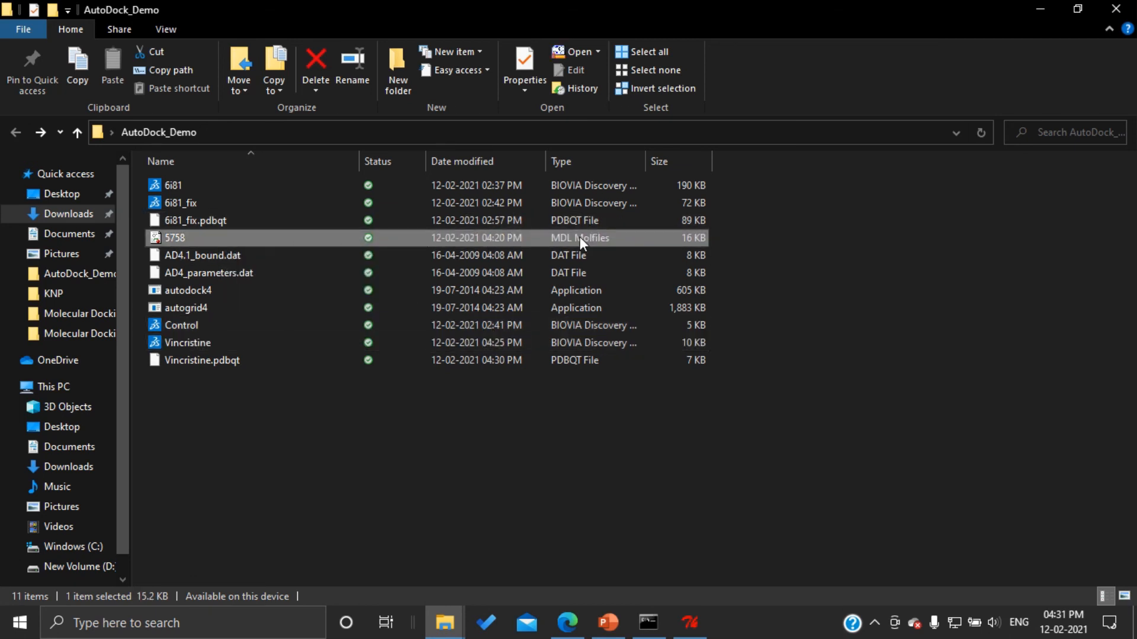